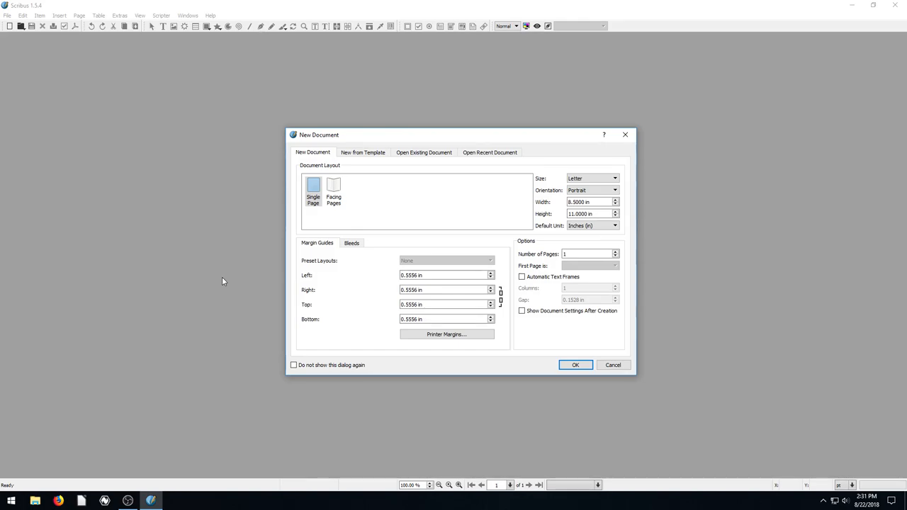
{"action": "mouse_move", "coordinate": [160, 276]}
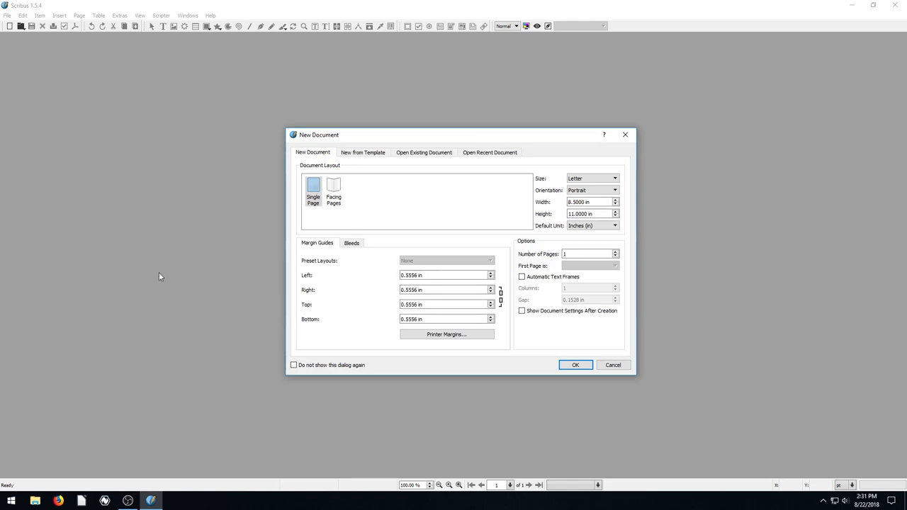
{"action": "mouse_move", "coordinate": [546, 365]}
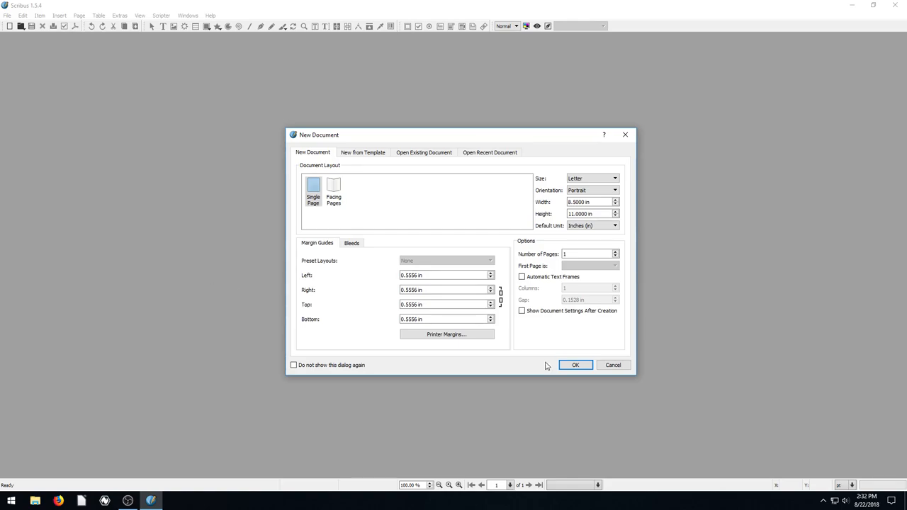
Create the new single-page Letter portrait document with default settings
{"action": "left_click", "coordinate": [575, 365]}
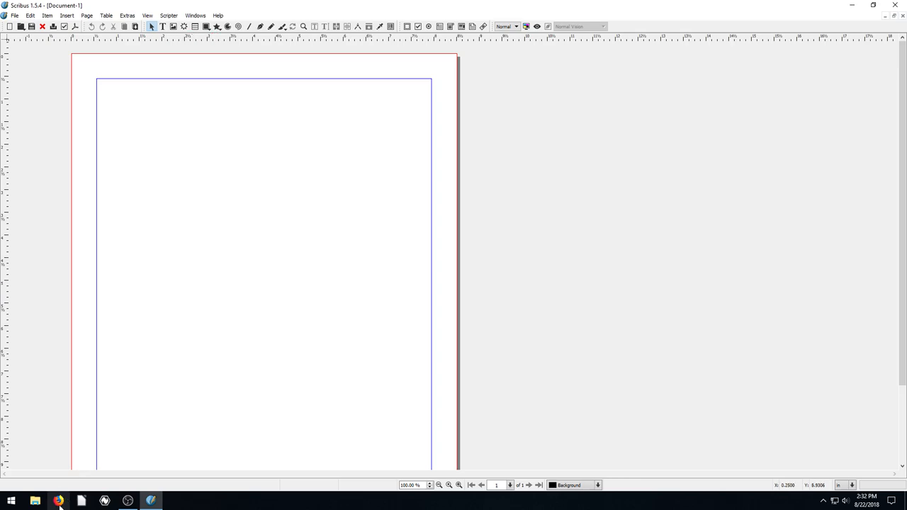
Search for 'scr' in the browser and open the Scribus Wiki result
{"action": "left_click", "coordinate": [59, 501]}
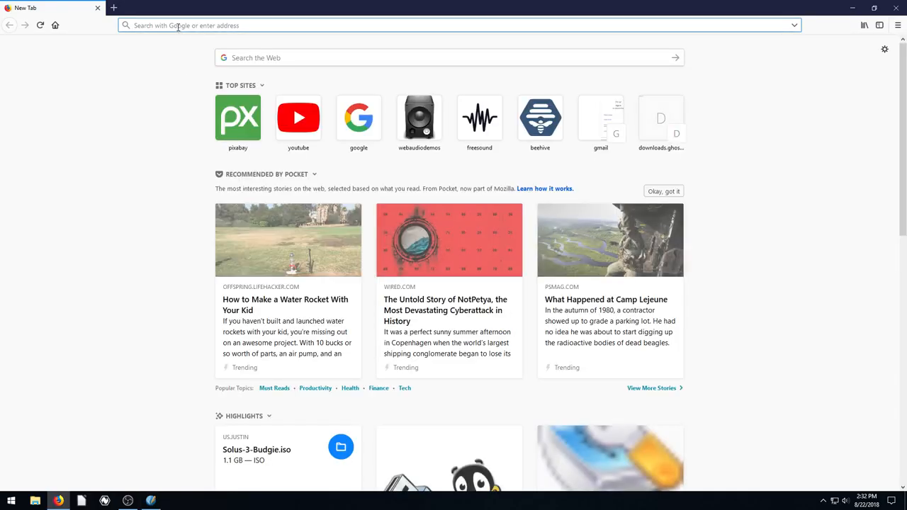
{"action": "type", "text": "scr"}
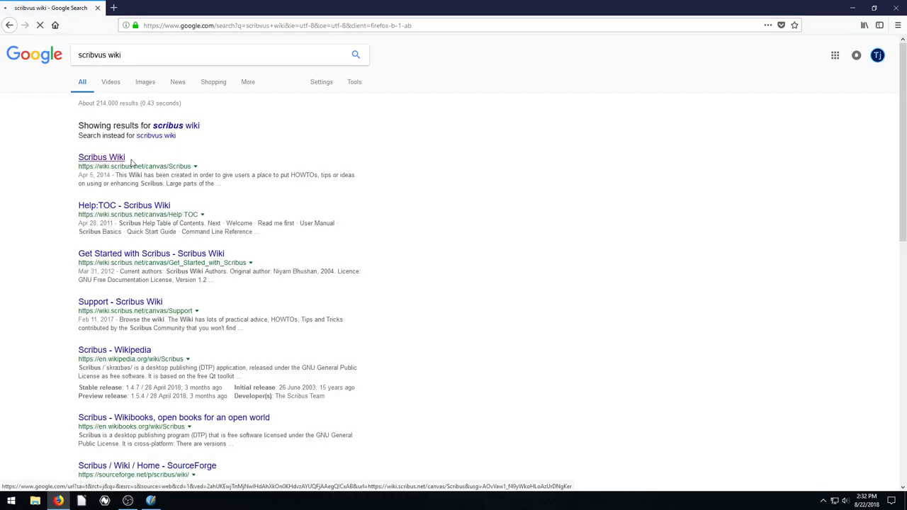
{"action": "left_click", "coordinate": [101, 156]}
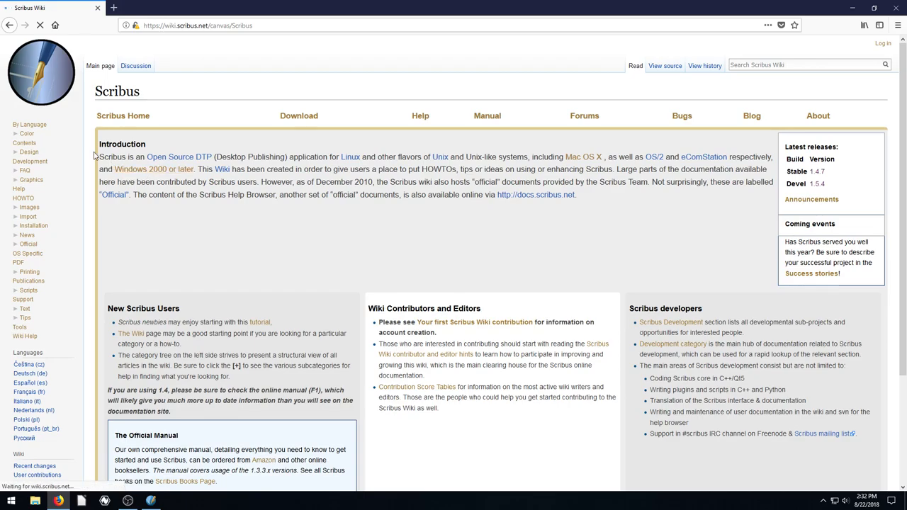
Select the Wiki's Introduction paragraph and copy it
{"action": "left_click_drag", "start_coordinate": [98, 156], "coordinate": [577, 195]}
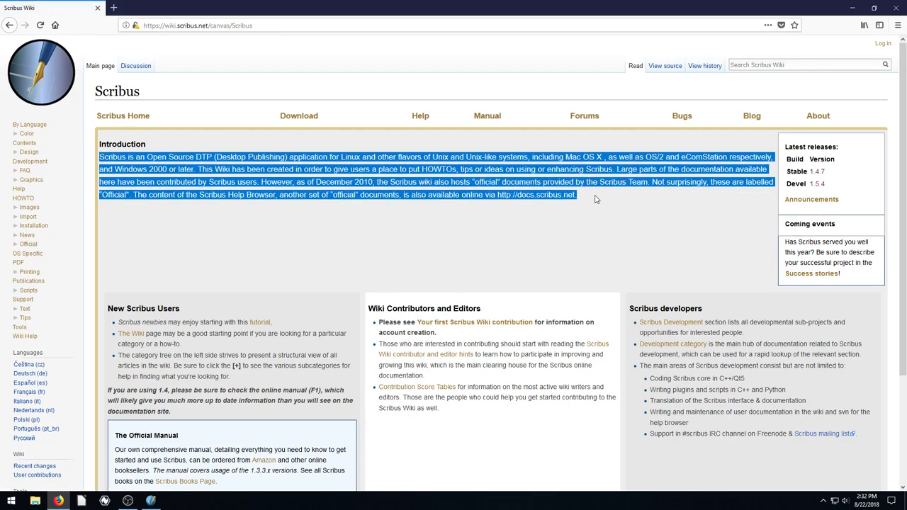
{"action": "right_click", "coordinate": [574, 194]}
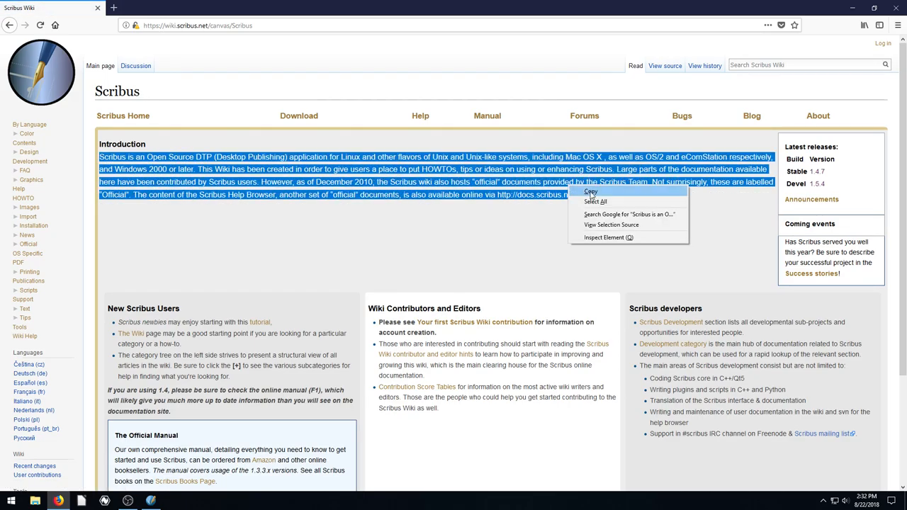
{"action": "left_click", "coordinate": [11, 500]}
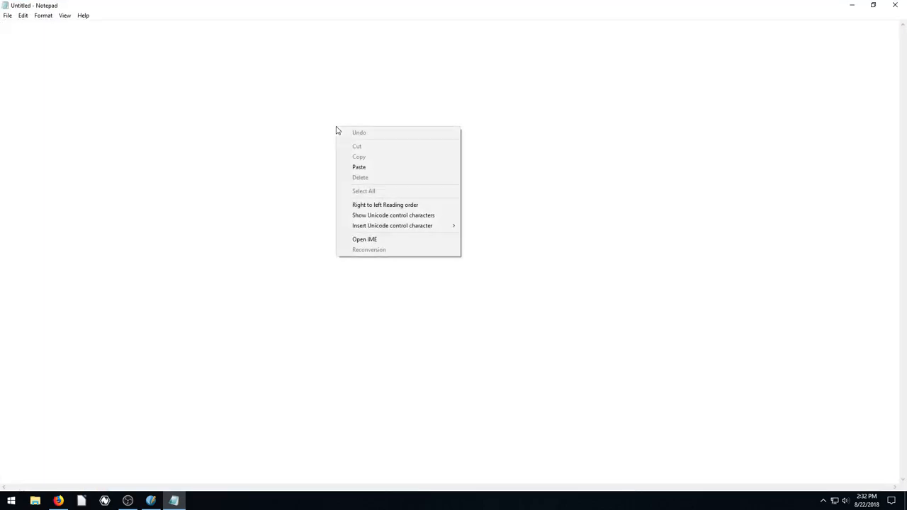
Paste the introduction into Notepad, save it as text.txt on the Desktop, and return to Scribus
{"action": "left_click", "coordinate": [359, 167]}
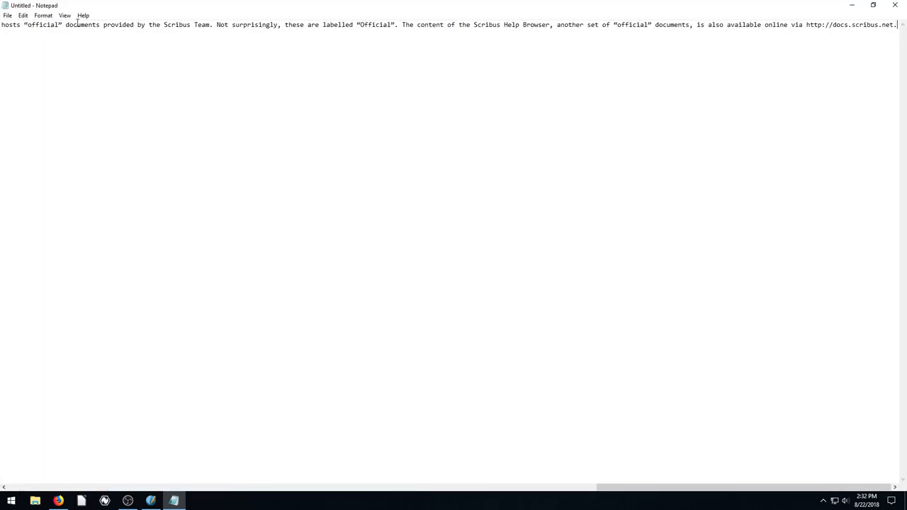
{"action": "left_click", "coordinate": [7, 15]}
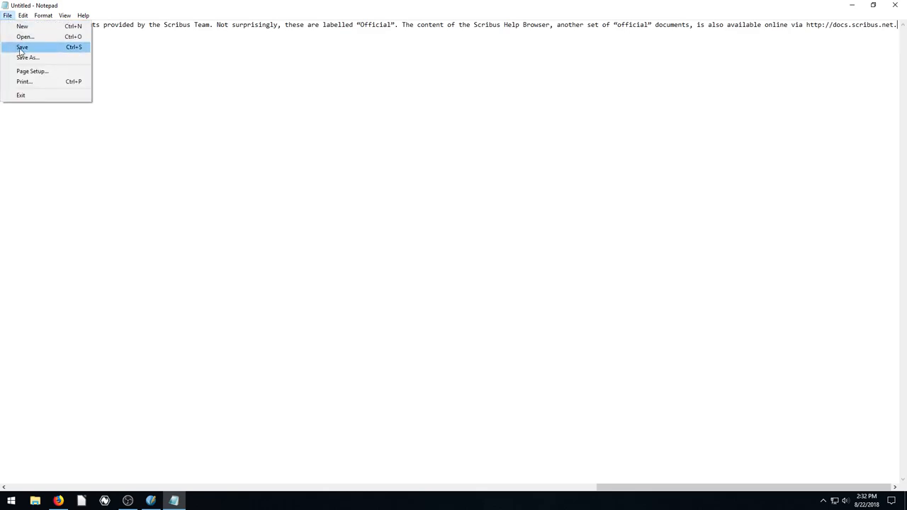
{"action": "left_click", "coordinate": [22, 46]}
{"action": "type", "text": "text.txt"}
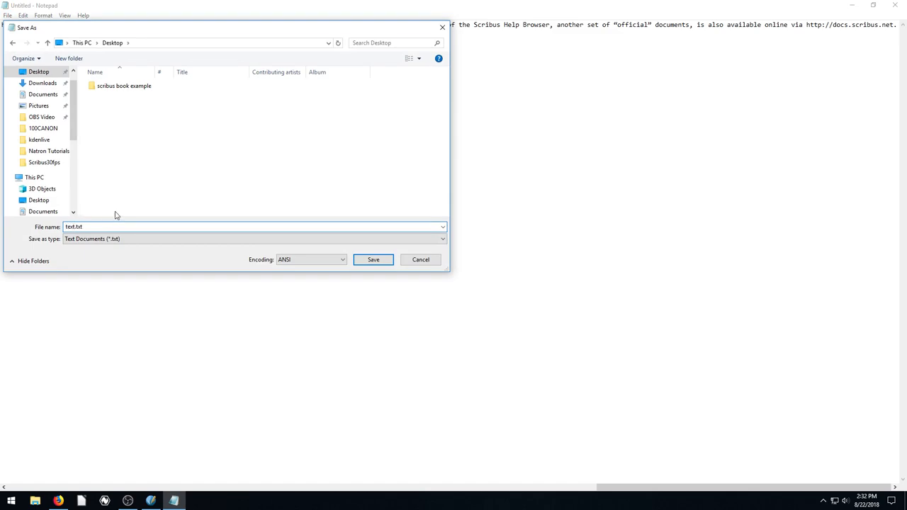
{"action": "left_click", "coordinate": [373, 259]}
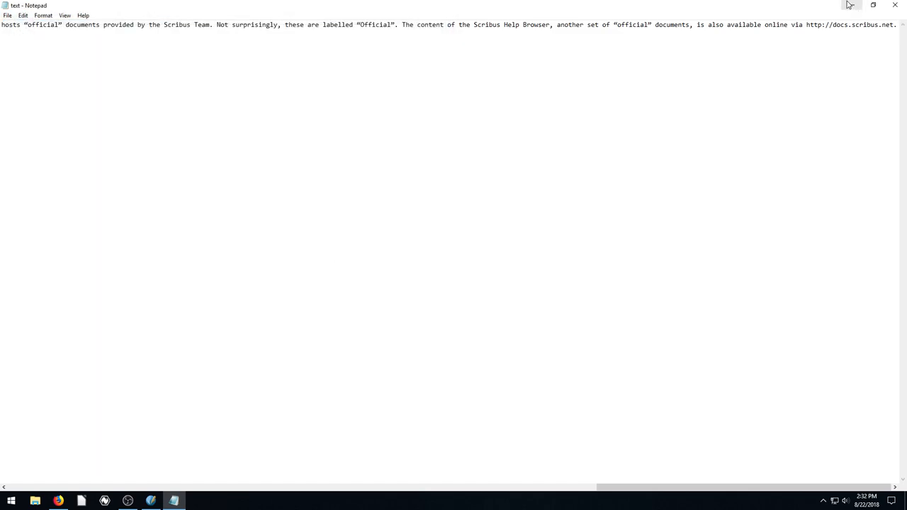
{"action": "mouse_move", "coordinate": [895, 5]}
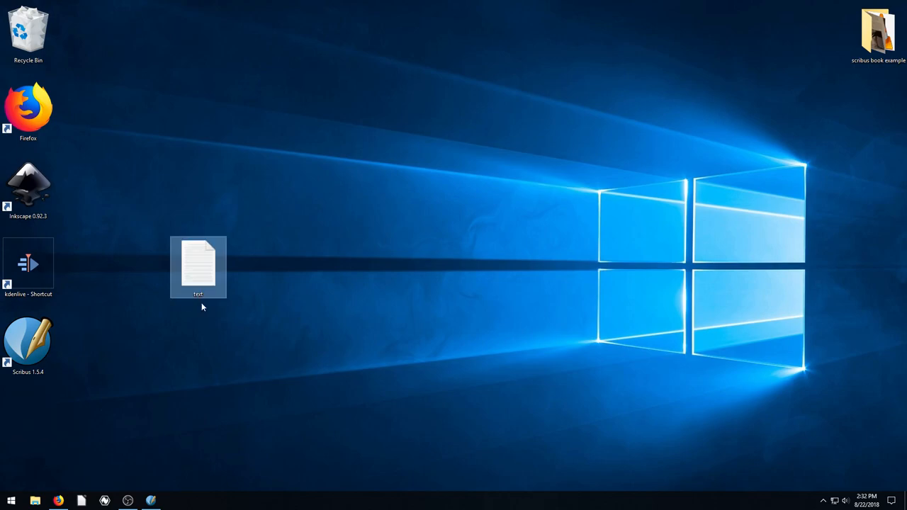
{"action": "double_click", "coordinate": [198, 267]}
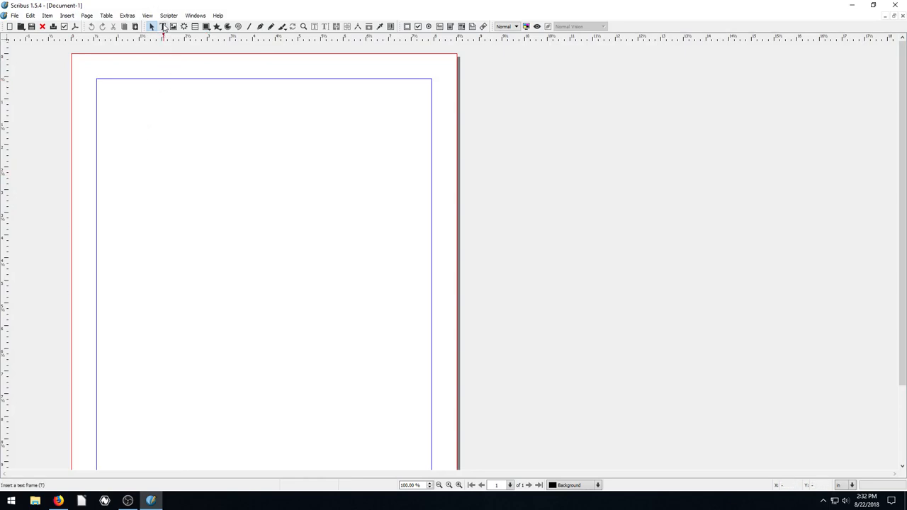
Draw an upper-left text frame, import text.txt from the Desktop into it, and check it in the Story Editor
{"action": "left_click_drag", "start_coordinate": [96, 79], "coordinate": [303, 339]}
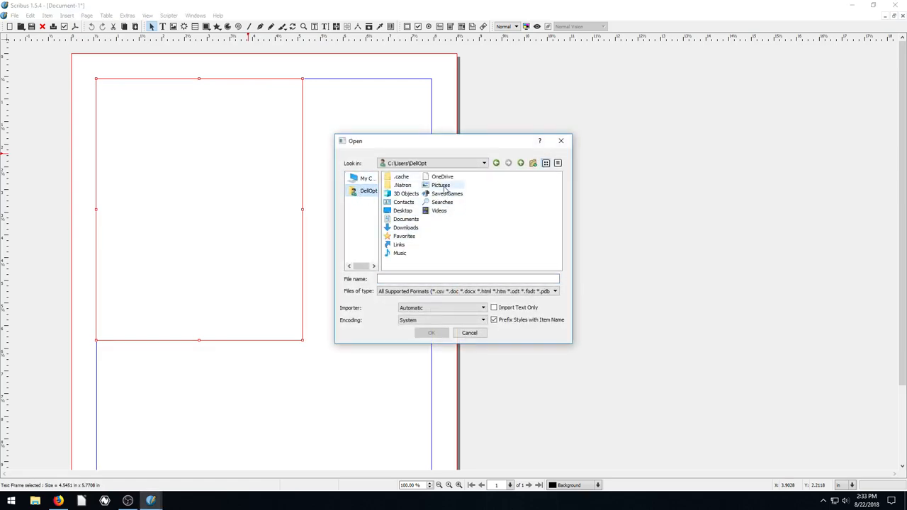
{"action": "double_click", "coordinate": [402, 210]}
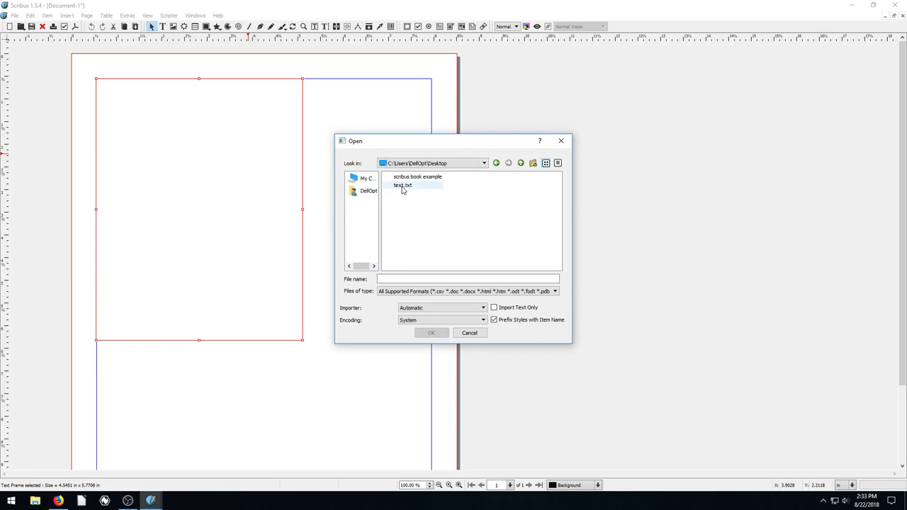
{"action": "left_click", "coordinate": [431, 332]}
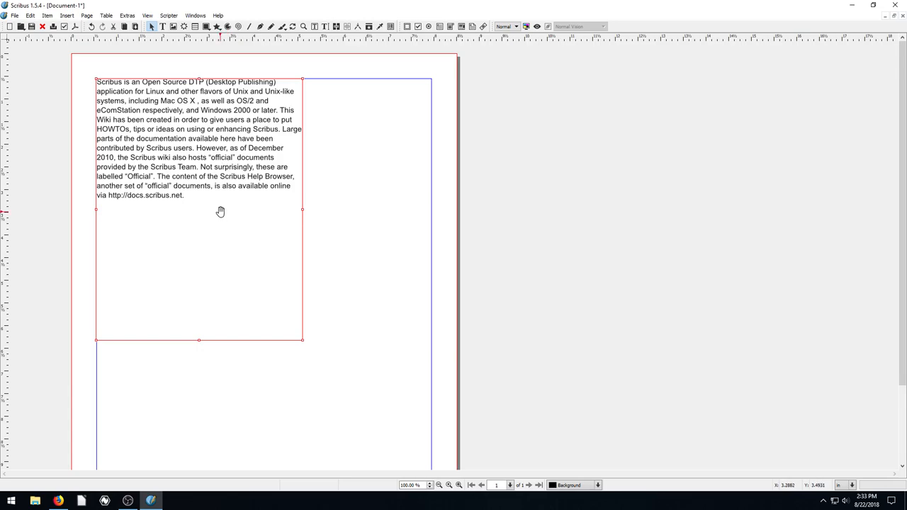
{"action": "mouse_move", "coordinate": [302, 96]}
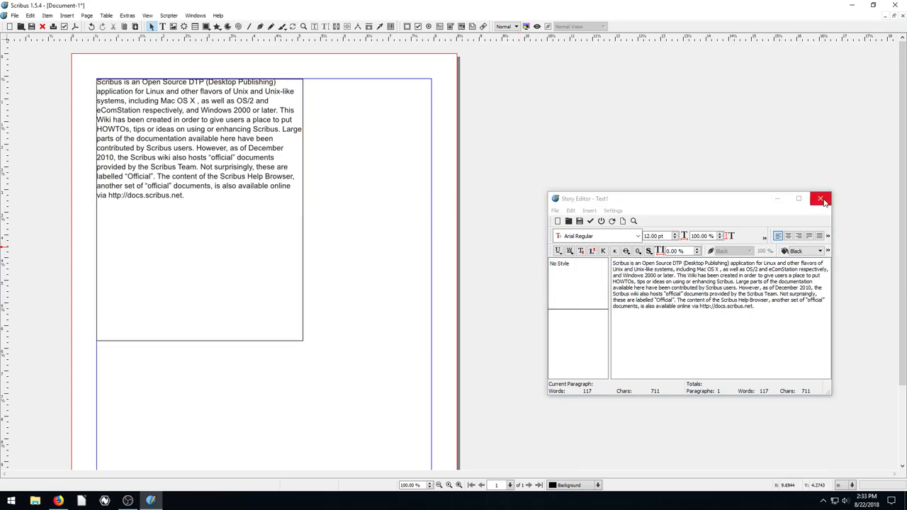
{"action": "left_click", "coordinate": [820, 198]}
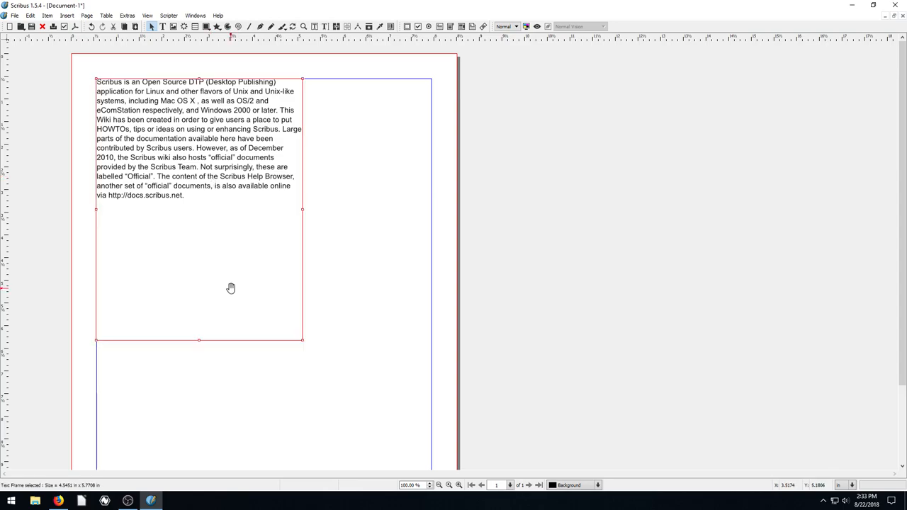
Fill the text frame with Standard Lorem Ipsum sample text and lengthen the frame
{"action": "right_click", "coordinate": [230, 289]}
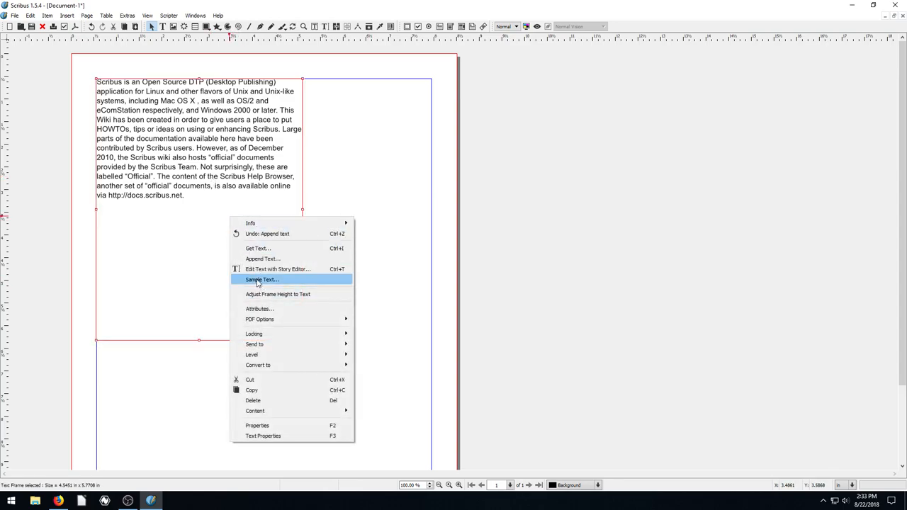
{"action": "left_click", "coordinate": [262, 279]}
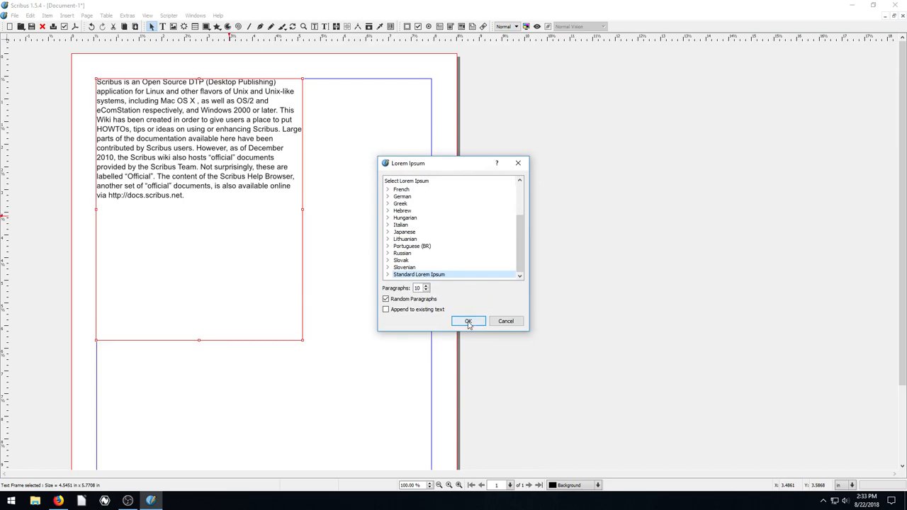
{"action": "left_click", "coordinate": [467, 321]}
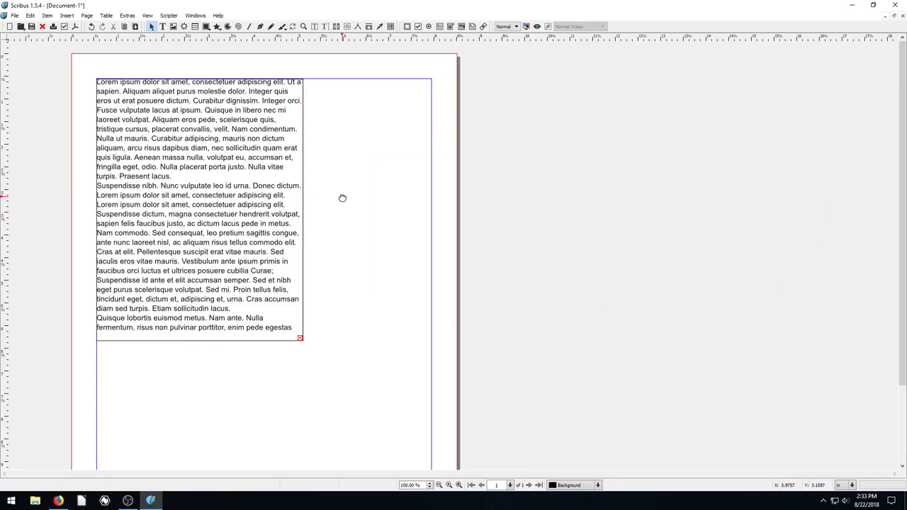
{"action": "left_click", "coordinate": [201, 212]}
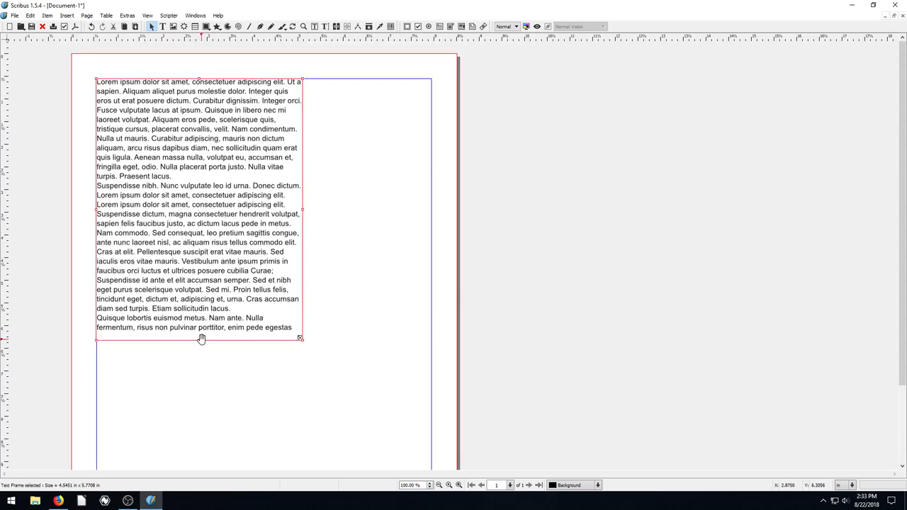
{"action": "scroll", "scroll_direction": "down", "scroll_amount": 3}
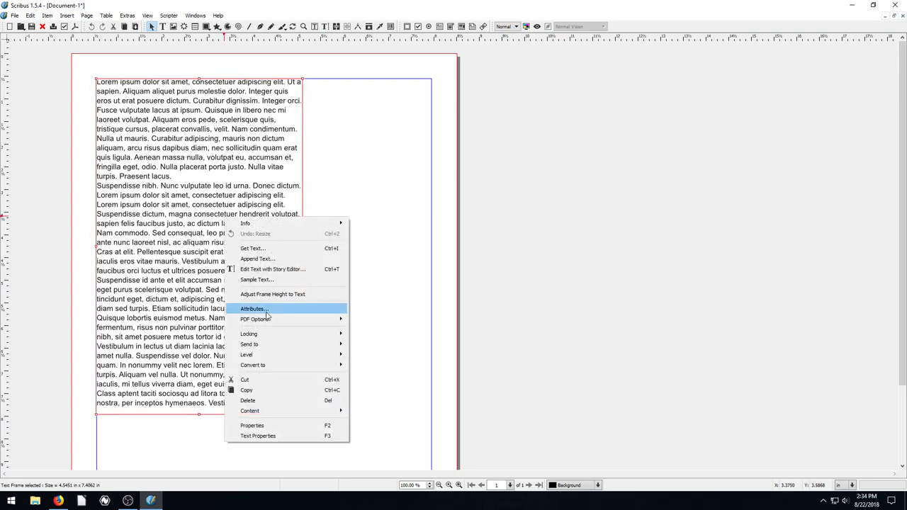
{"action": "left_click", "coordinate": [252, 248]}
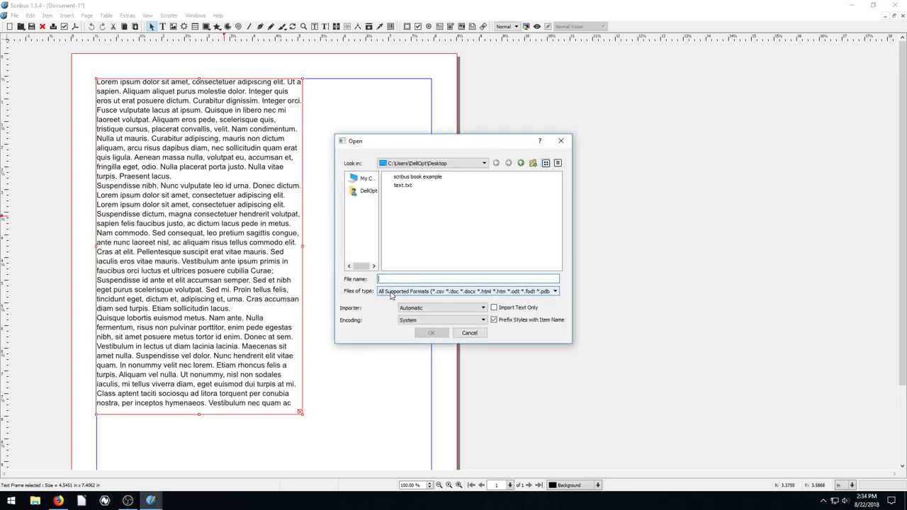
{"action": "left_click", "coordinate": [467, 291]}
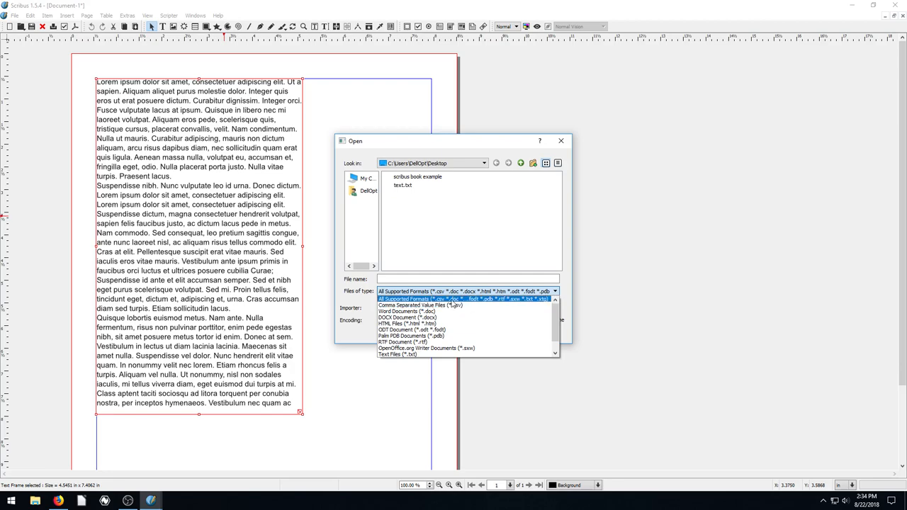
{"action": "mouse_move", "coordinate": [528, 305]}
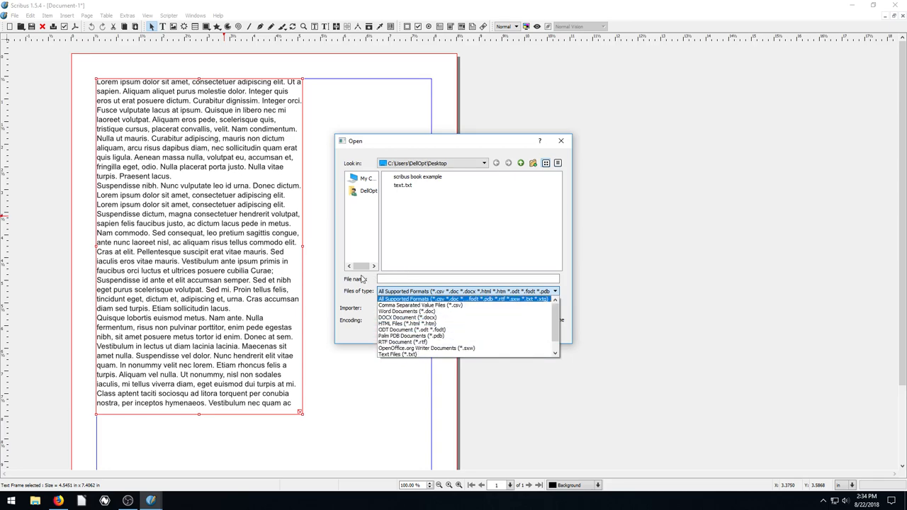
{"action": "left_click", "coordinate": [560, 140]}
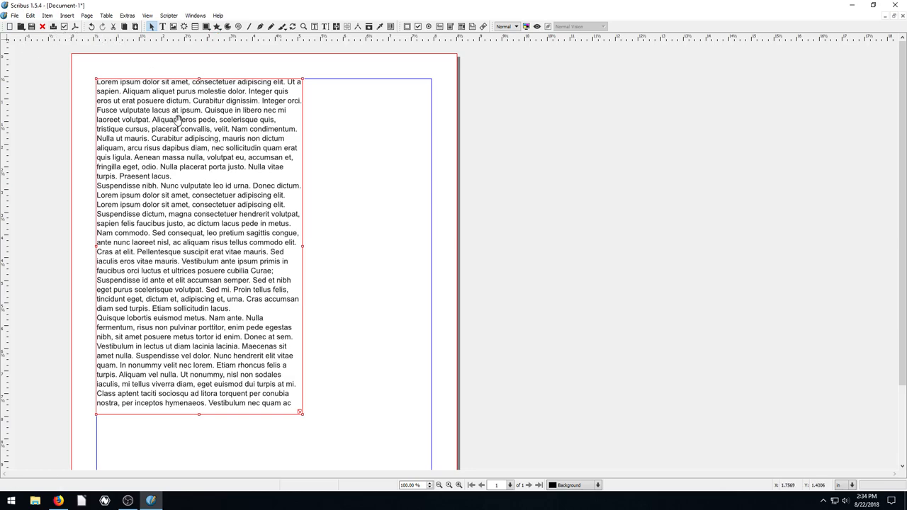
{"action": "mouse_move", "coordinate": [259, 440]}
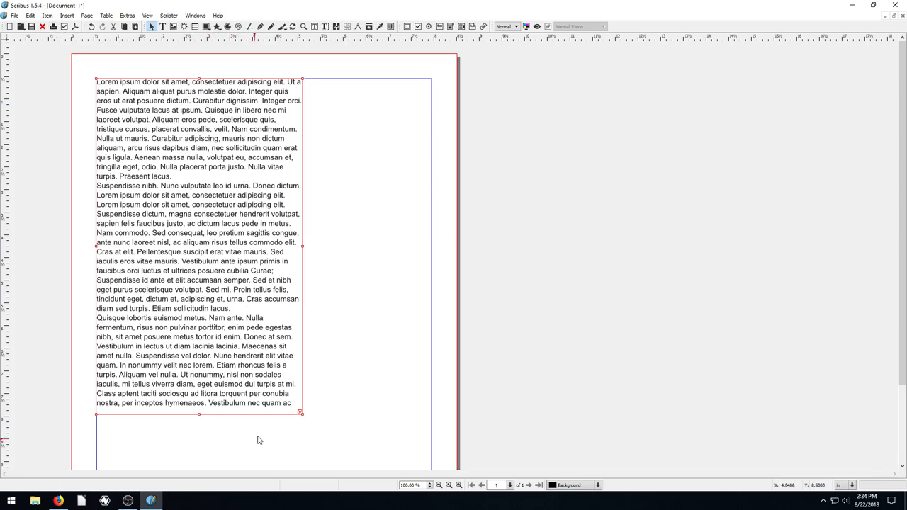
{"action": "mouse_move", "coordinate": [275, 228]}
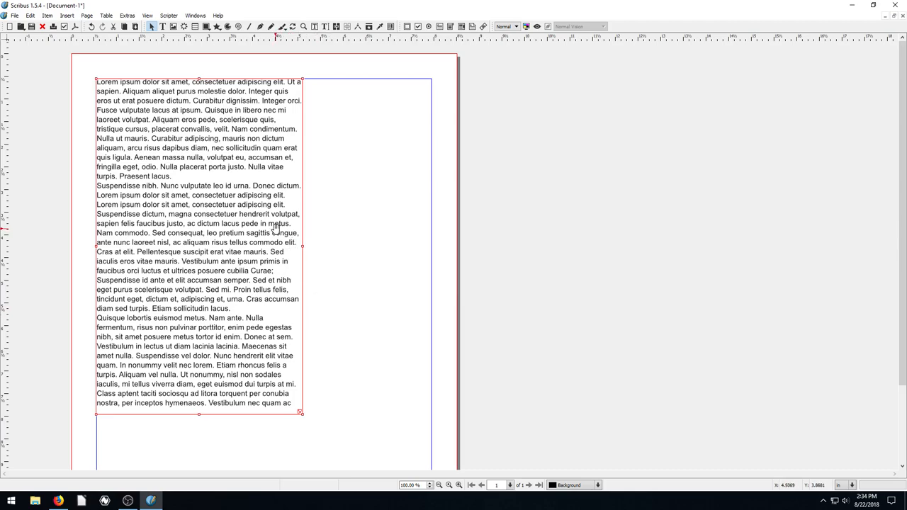
Widen the text frame to the margins, draw an image frame mid-page, and start Get Image for it
{"action": "type", "text": "hjj"}
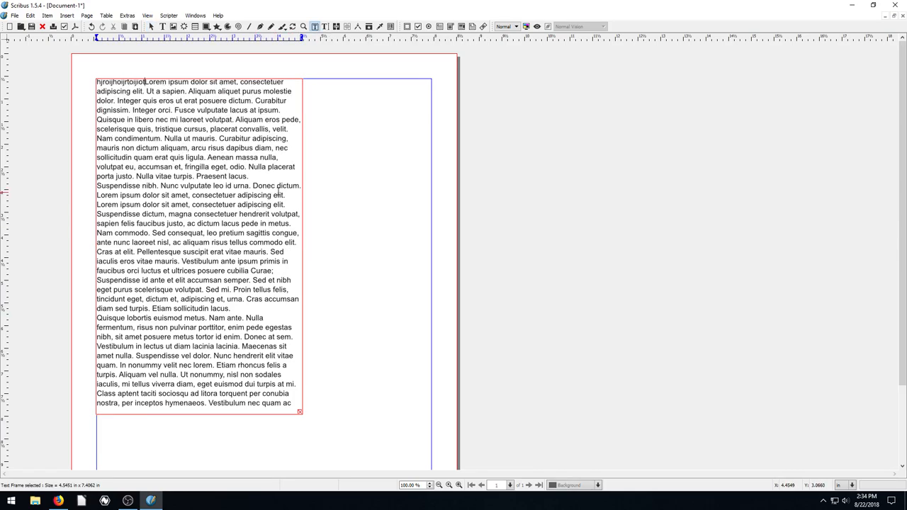
{"action": "mouse_move", "coordinate": [232, 374]}
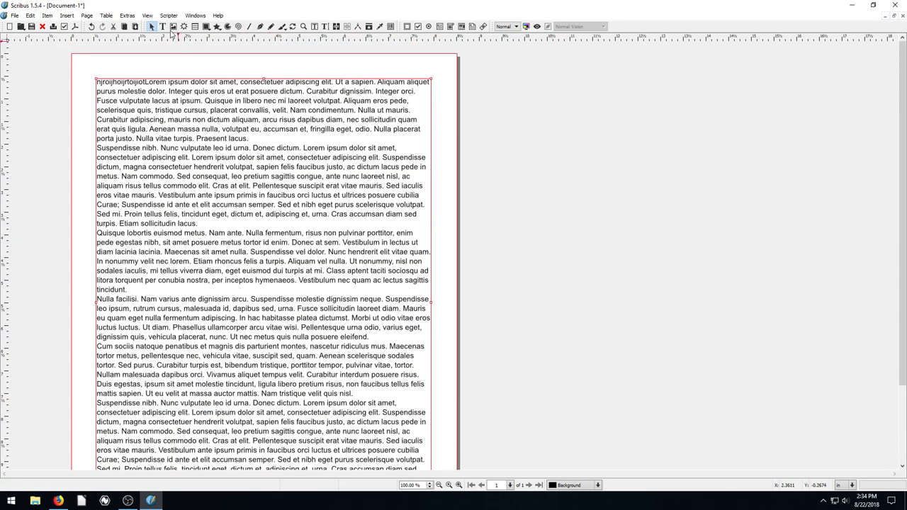
{"action": "left_click", "coordinate": [173, 26]}
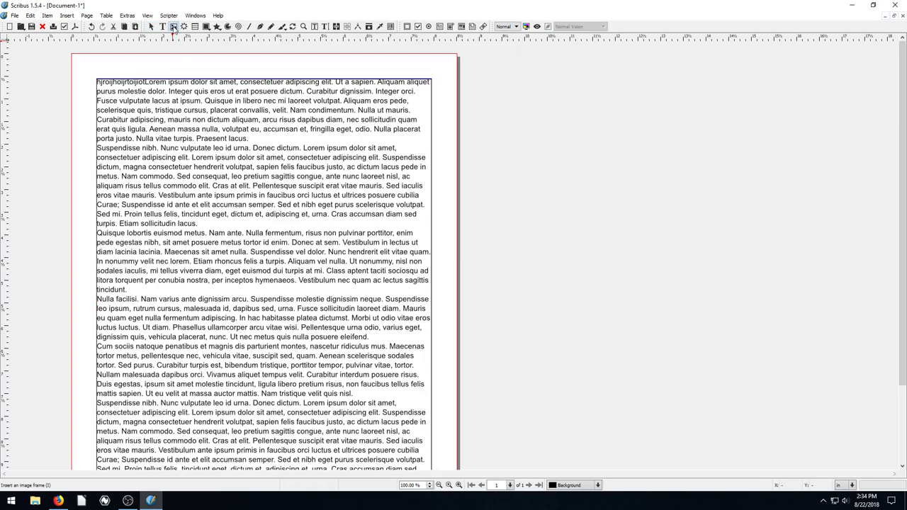
{"action": "left_click_drag", "start_coordinate": [174, 204], "coordinate": [211, 253]}
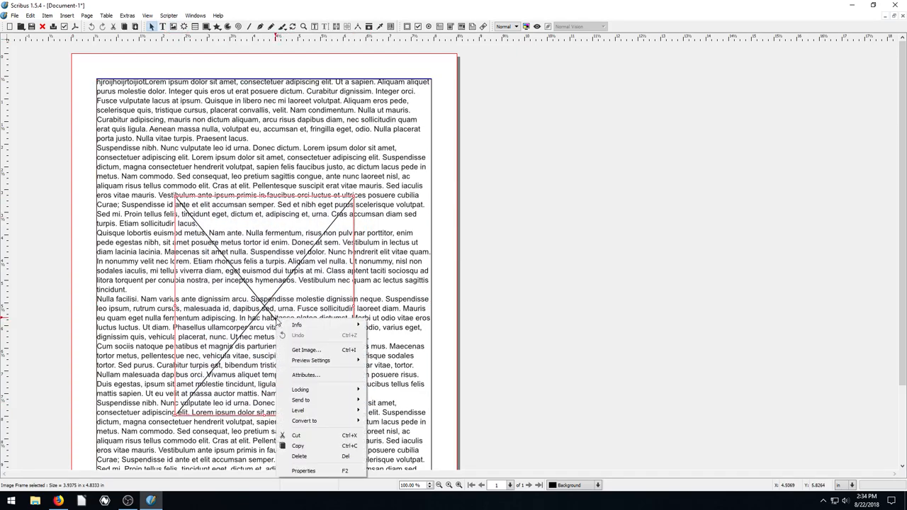
{"action": "left_click", "coordinate": [306, 349]}
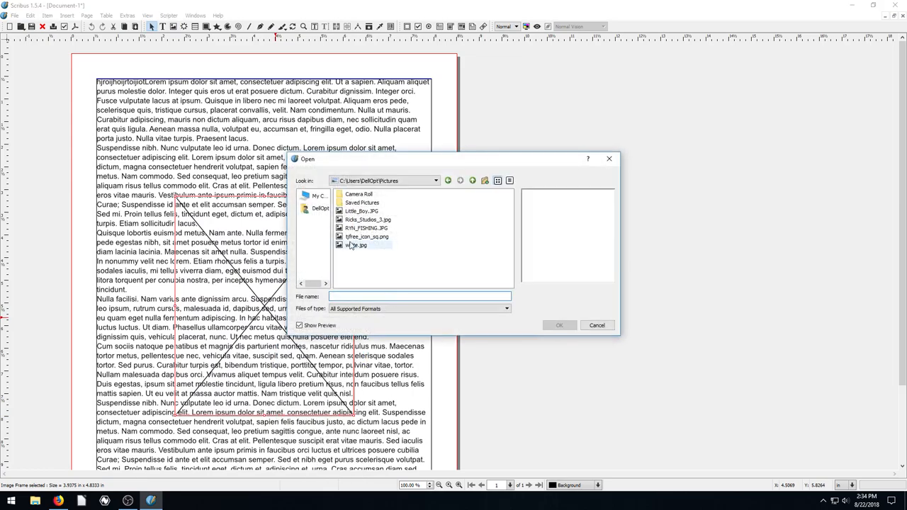
Load tjfree_icon_sq.png into the frame, fit the image to the frame, then fit the frame to the square image
{"action": "left_click", "coordinate": [366, 236]}
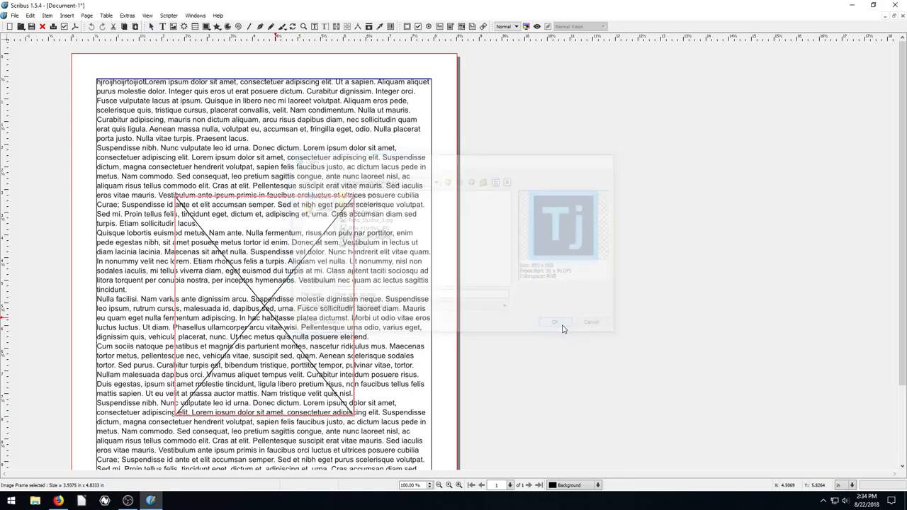
{"action": "left_click", "coordinate": [554, 323]}
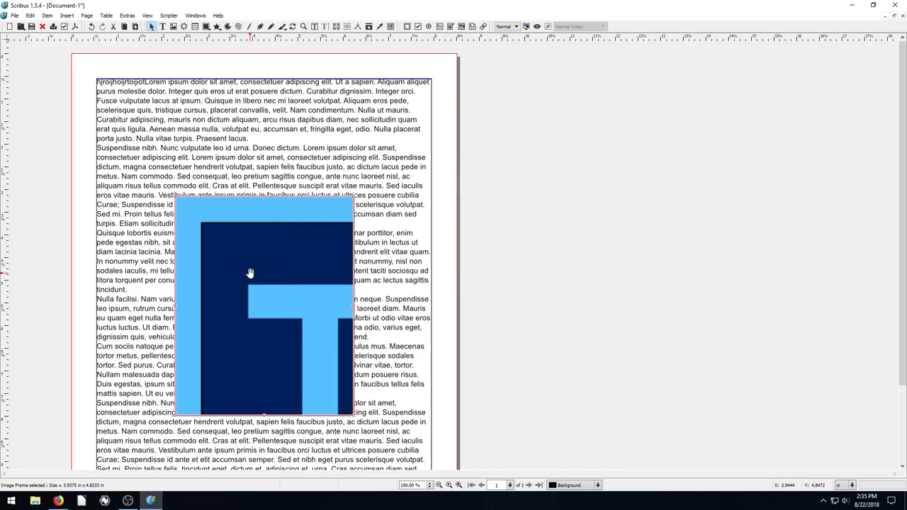
{"action": "right_click", "coordinate": [249, 273]}
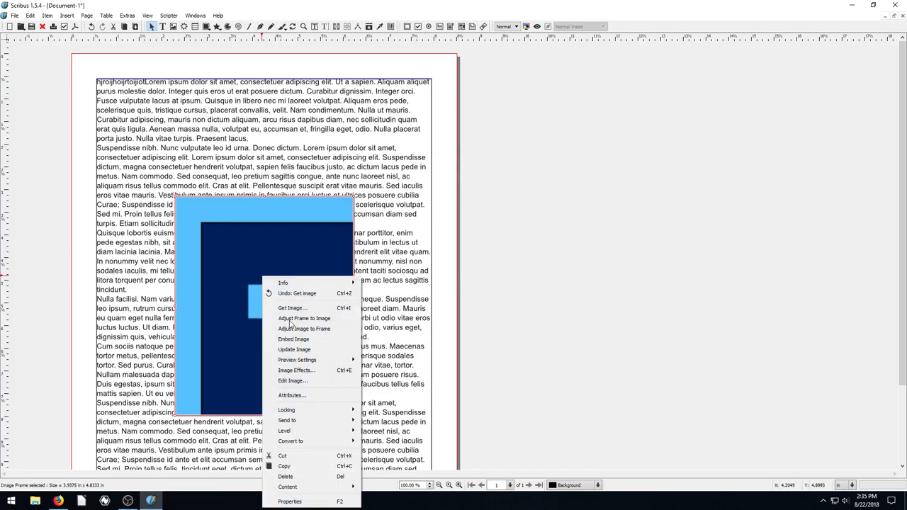
{"action": "left_click", "coordinate": [304, 318]}
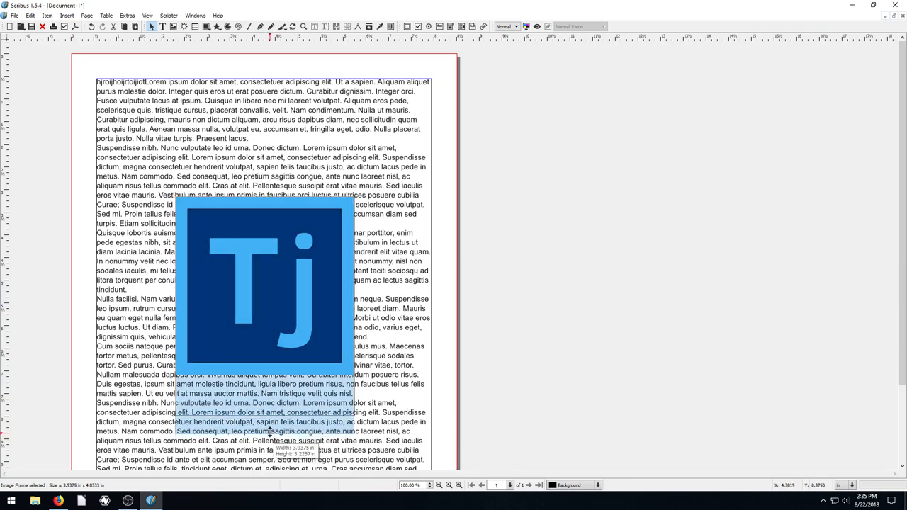
{"action": "right_click", "coordinate": [269, 283]}
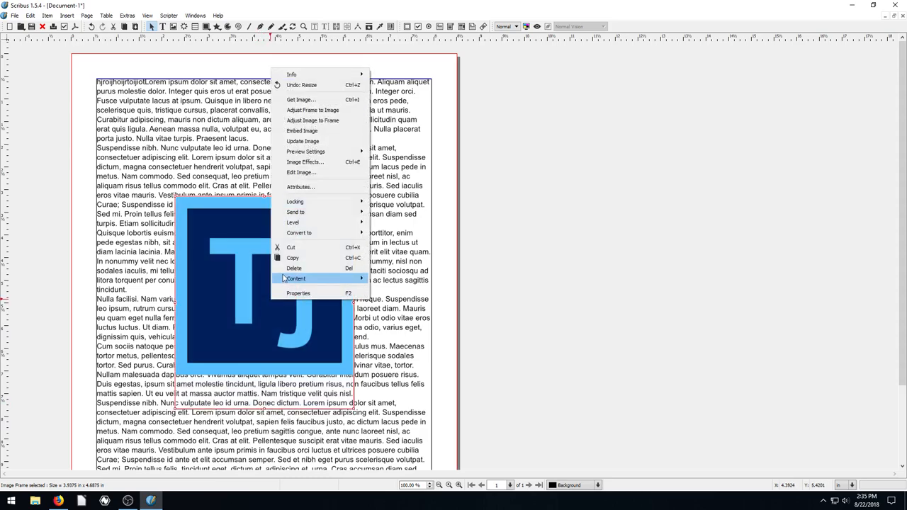
{"action": "mouse_move", "coordinate": [312, 110]}
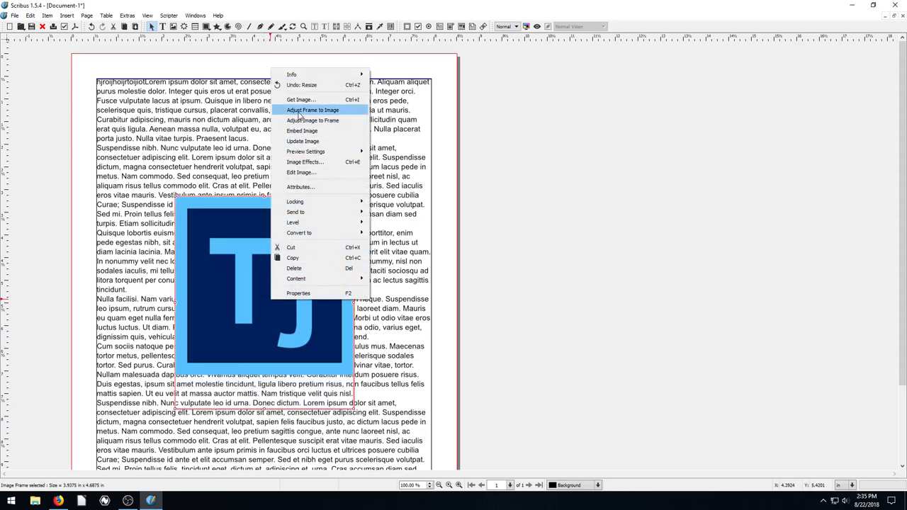
{"action": "left_click", "coordinate": [312, 110]}
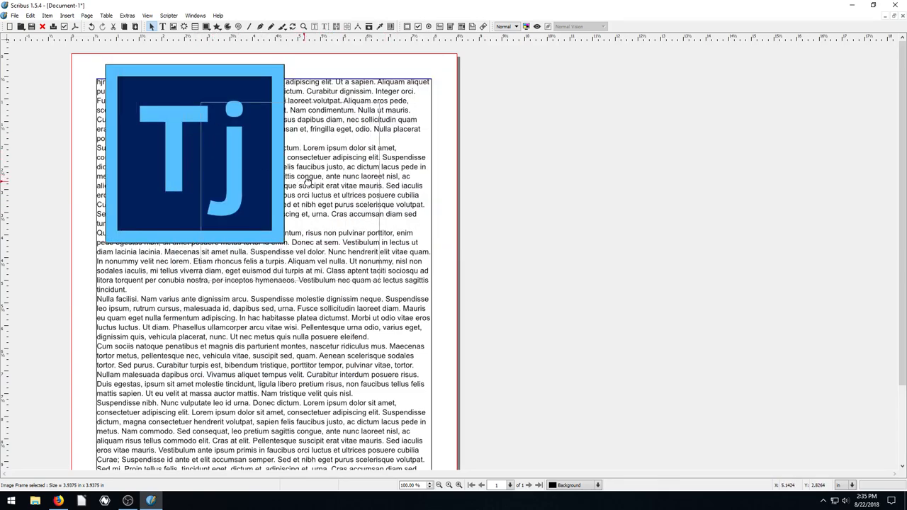
Move the Tj logo to the upper middle of the page and show its Properties palette
{"action": "left_click_drag", "start_coordinate": [195, 152], "coordinate": [342, 168]}
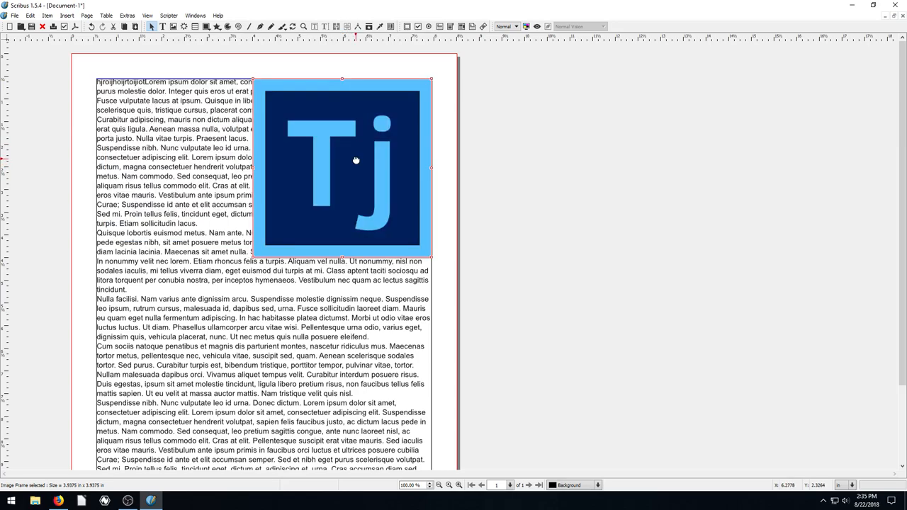
{"action": "left_click_drag", "start_coordinate": [355, 168], "coordinate": [243, 218]}
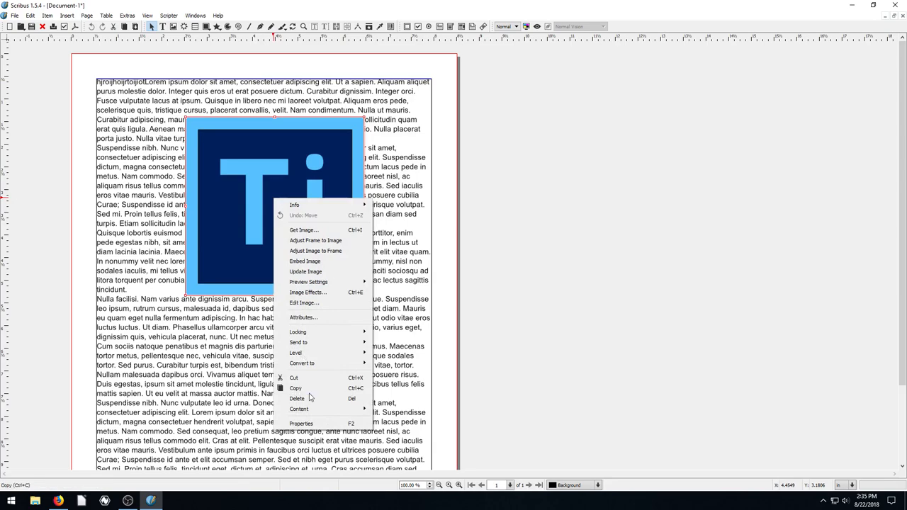
{"action": "left_click", "coordinate": [301, 423]}
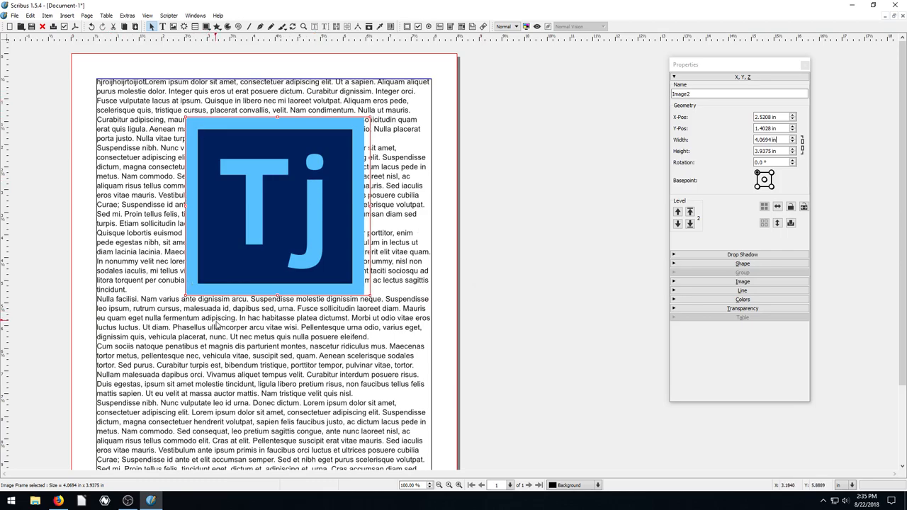
Move the 4.07-inch Tj logo down over the middle of the lorem ipsum text
{"action": "left_click_drag", "start_coordinate": [276, 205], "coordinate": [265, 301]}
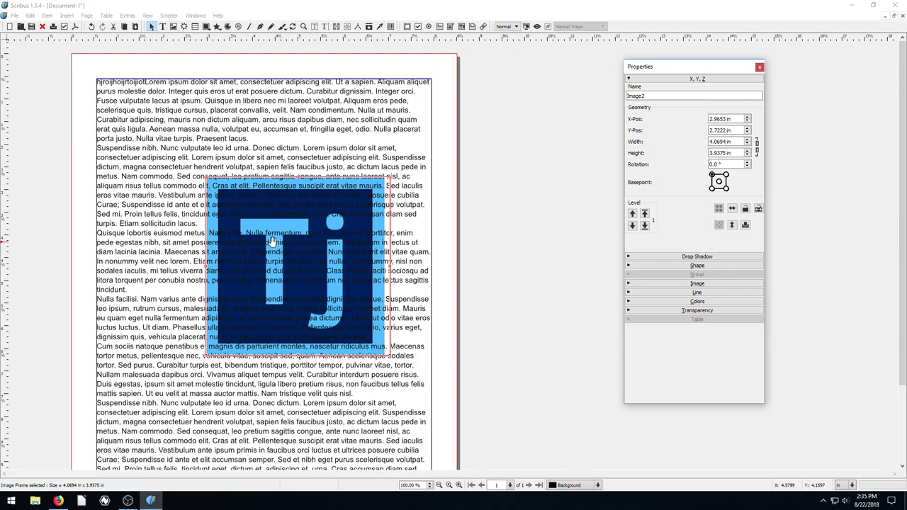
{"action": "mouse_move", "coordinate": [448, 208]}
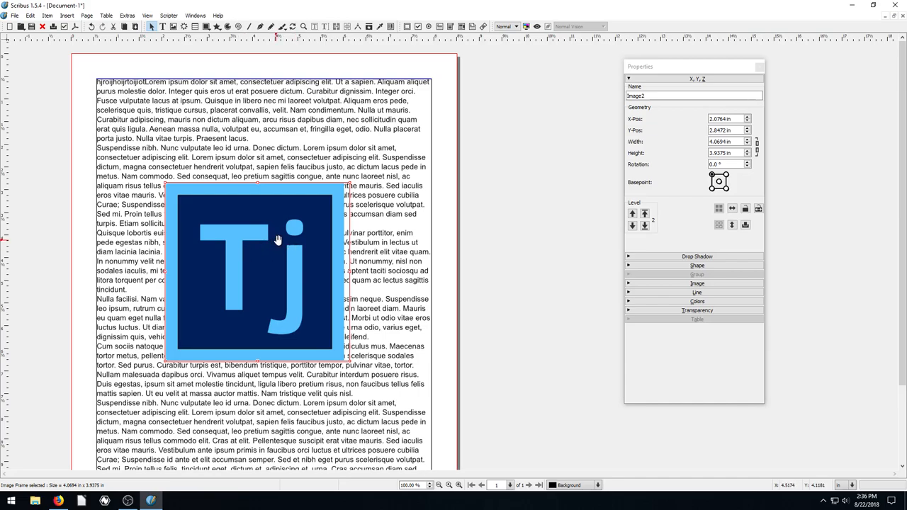
Round the logo frame's corners into a circle in Shape settings and nudge it right so text wraps its outline
{"action": "left_click", "coordinate": [696, 265]}
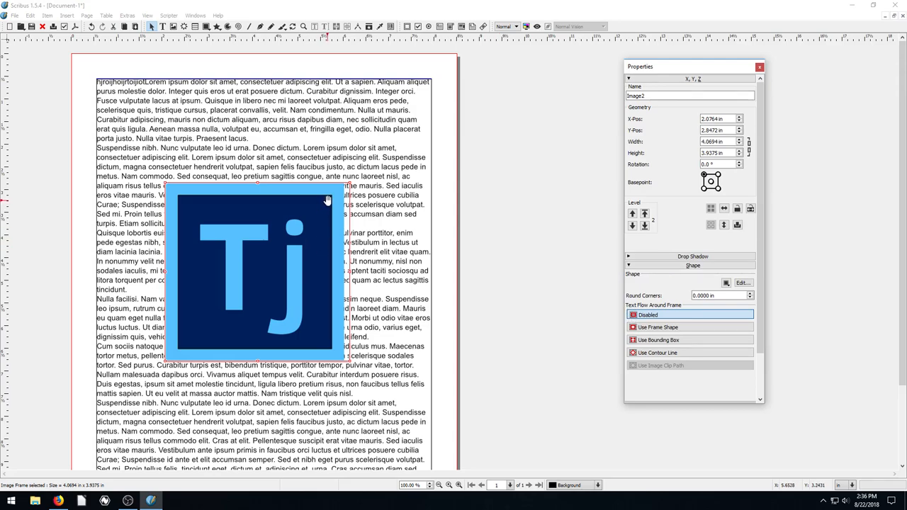
{"action": "mouse_move", "coordinate": [650, 301]}
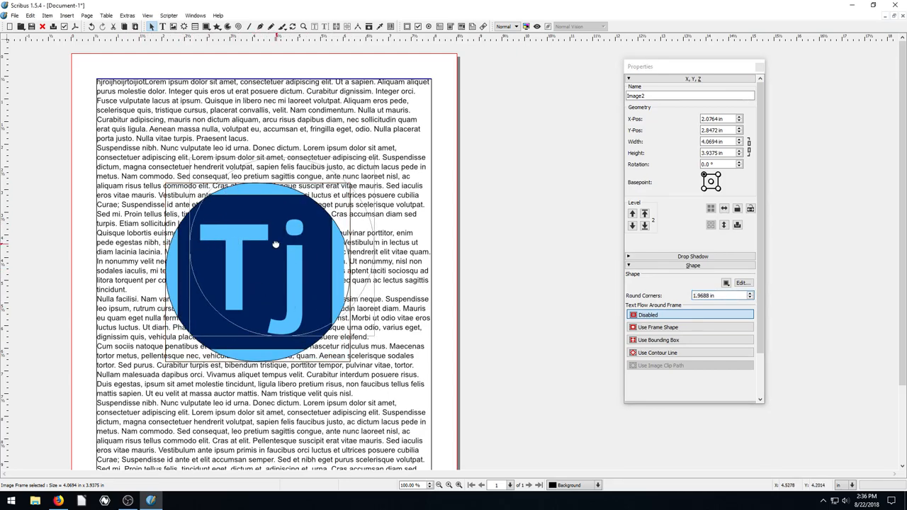
{"action": "left_click_drag", "start_coordinate": [275, 245], "coordinate": [229, 213]}
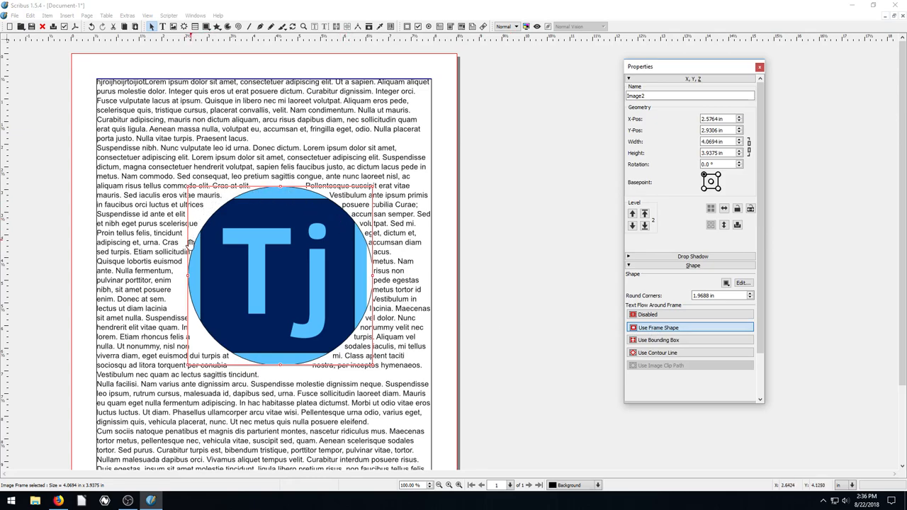
{"action": "mouse_move", "coordinate": [188, 194]}
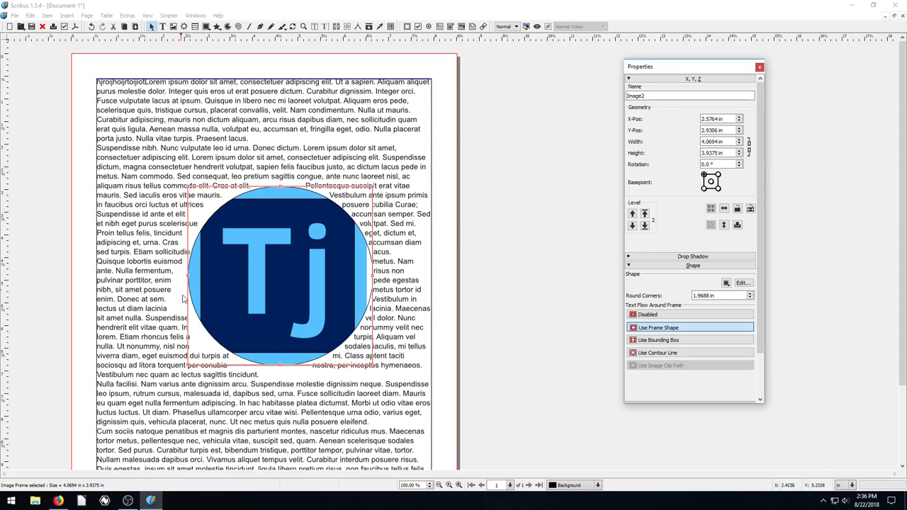
{"action": "mouse_move", "coordinate": [192, 255]}
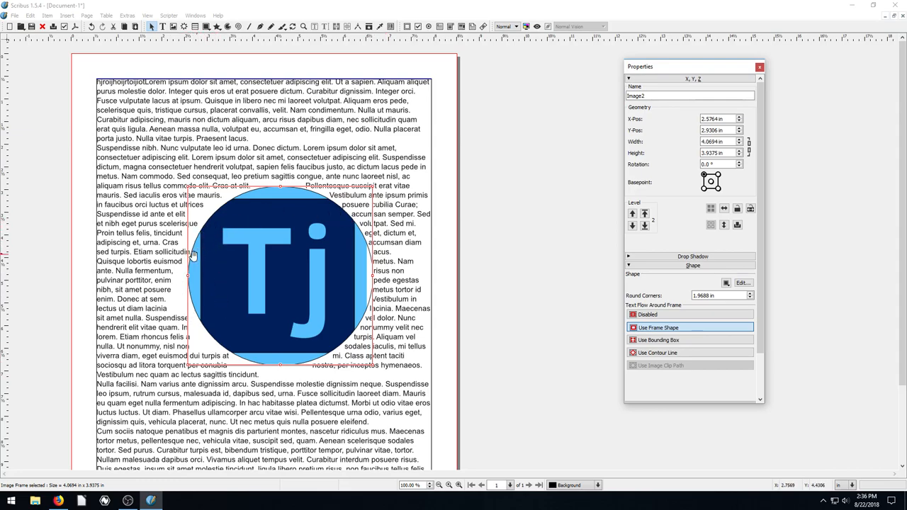
{"action": "mouse_move", "coordinate": [353, 262]}
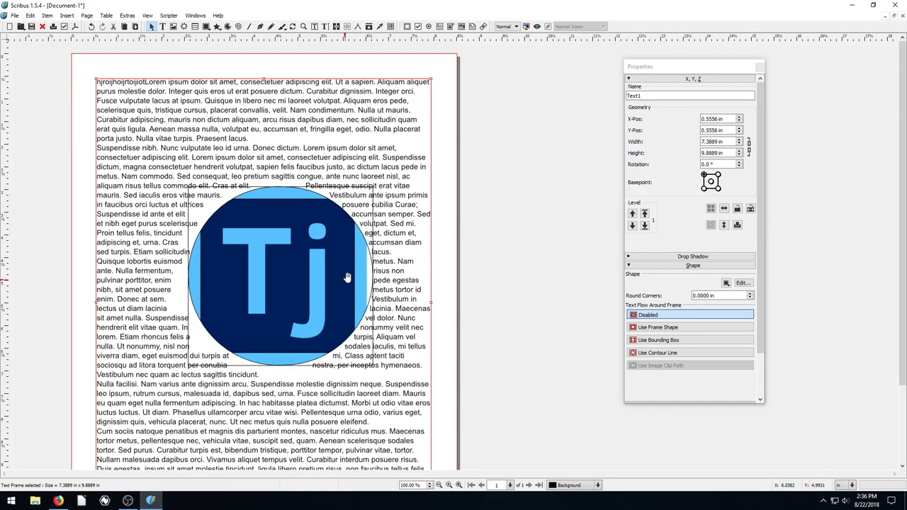
{"action": "mouse_move", "coordinate": [252, 184]}
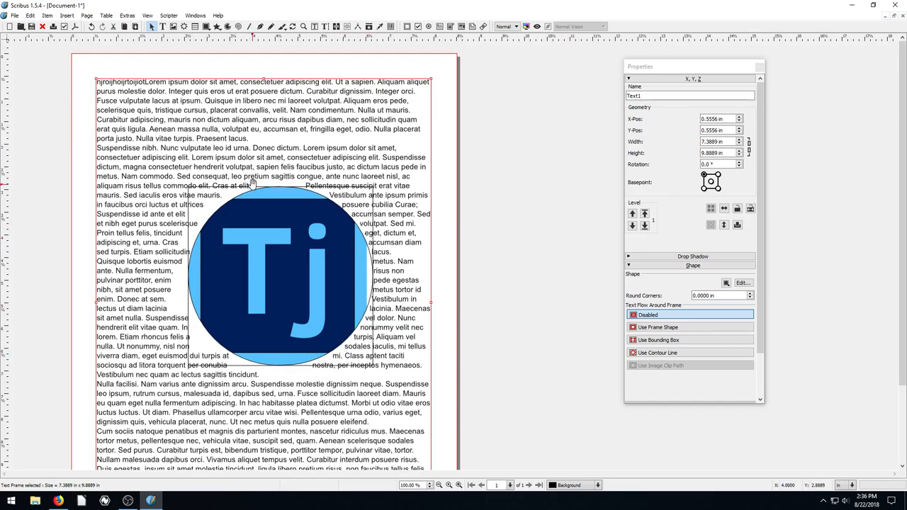
Review the body text's Paragraph Effects in Text Properties and move the circular logo to the top centre
{"action": "right_click", "coordinate": [252, 182]}
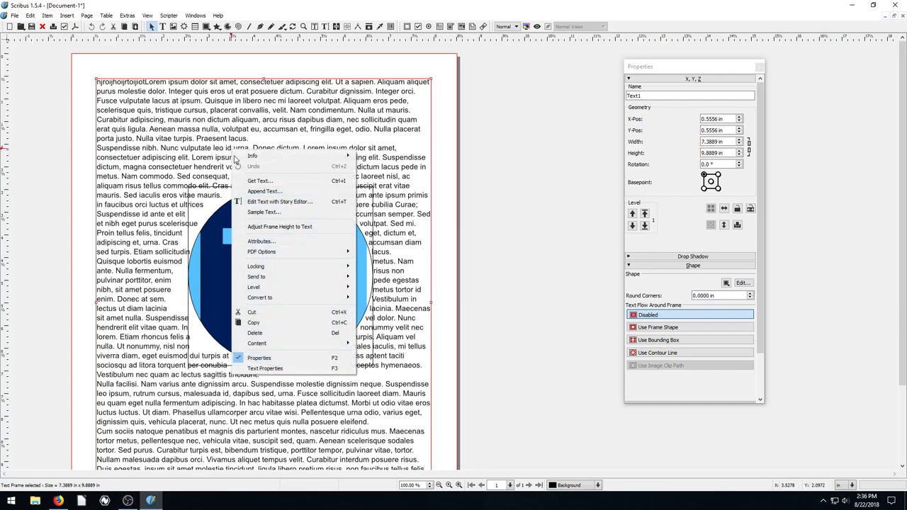
{"action": "left_click", "coordinate": [265, 368]}
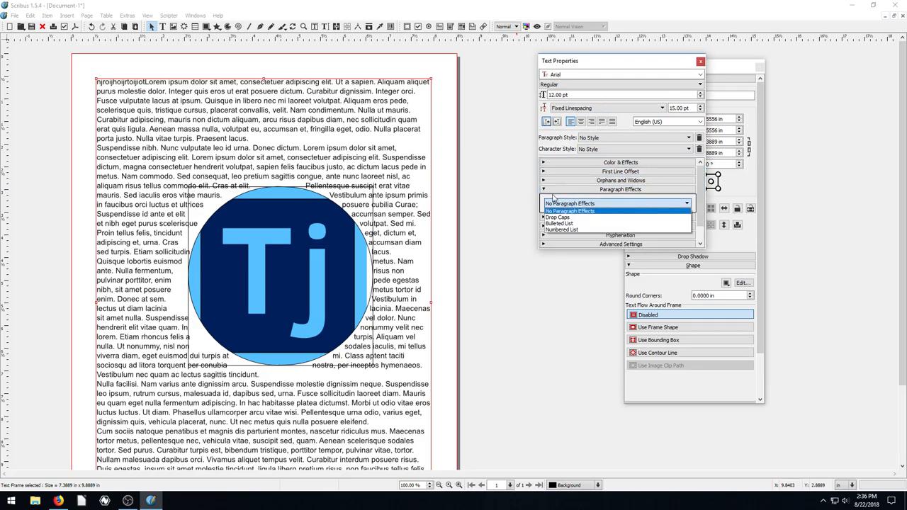
{"action": "left_click", "coordinate": [544, 189]}
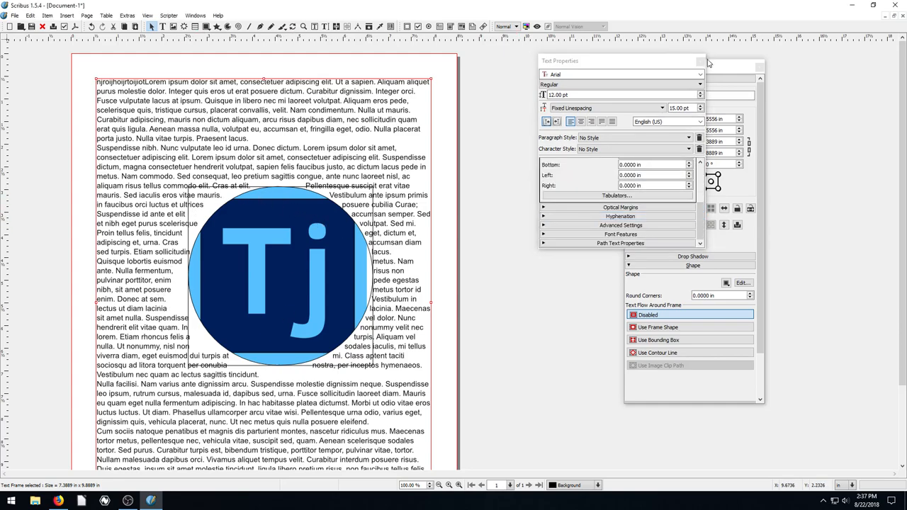
{"action": "left_click", "coordinate": [700, 61]}
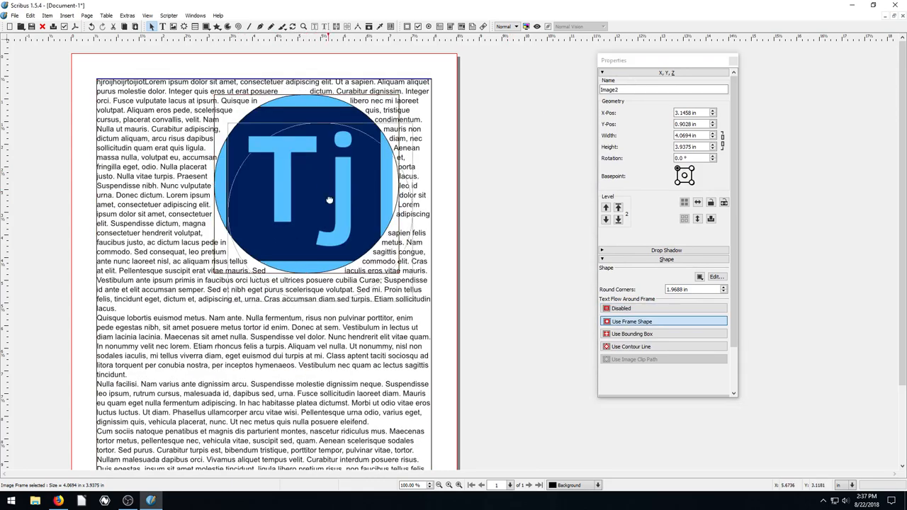
Reset the logo frame's Round Corners to 0, making it square again, and centre it mid-page
{"action": "left_click_drag", "start_coordinate": [328, 199], "coordinate": [213, 205]}
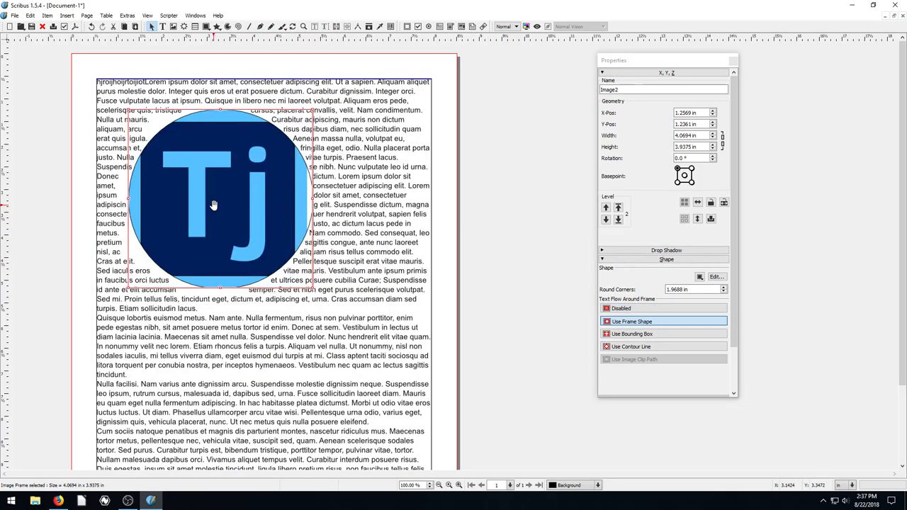
{"action": "left_click_drag", "start_coordinate": [220, 206], "coordinate": [194, 188]}
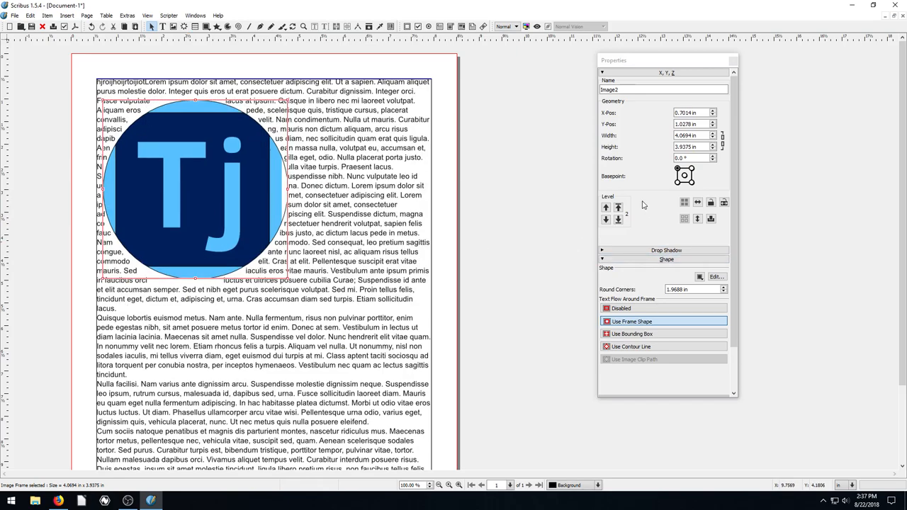
{"action": "mouse_move", "coordinate": [336, 213]}
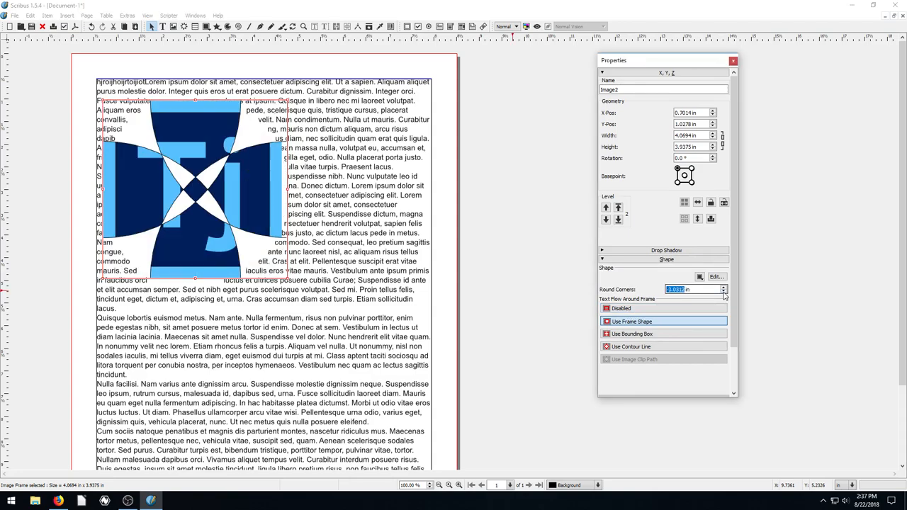
{"action": "left_click", "coordinate": [722, 287]}
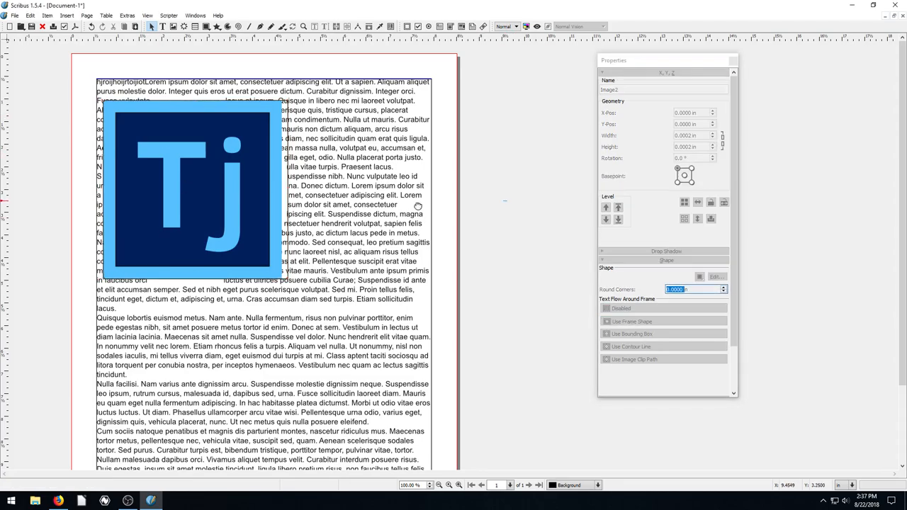
{"action": "left_click", "coordinate": [631, 321]}
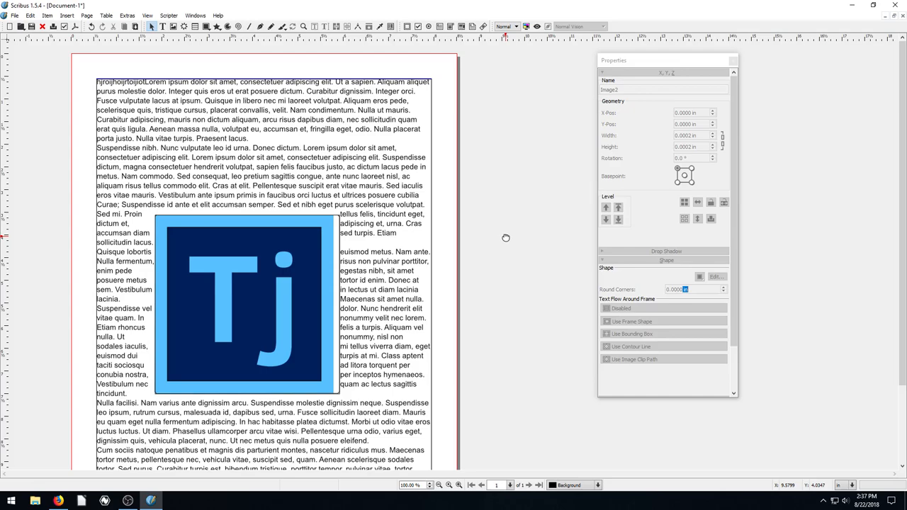
{"action": "mouse_move", "coordinate": [305, 208]}
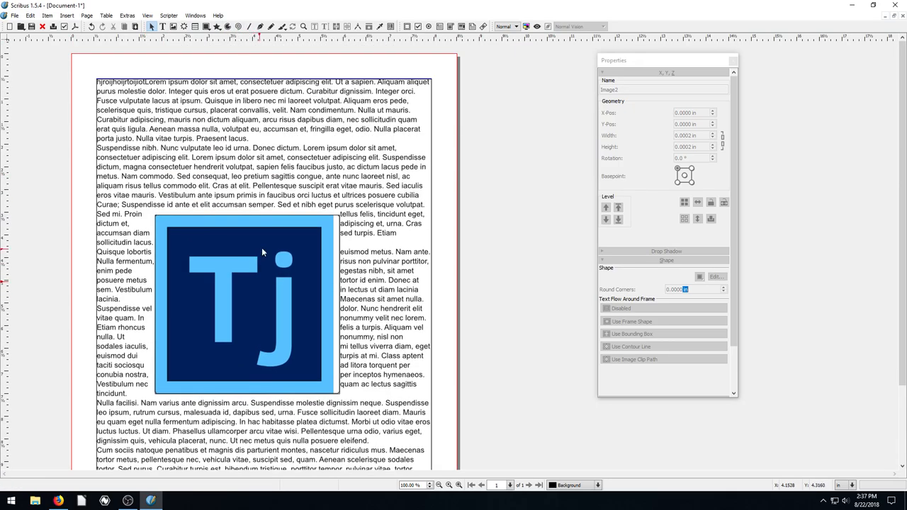
{"action": "mouse_move", "coordinate": [630, 325]}
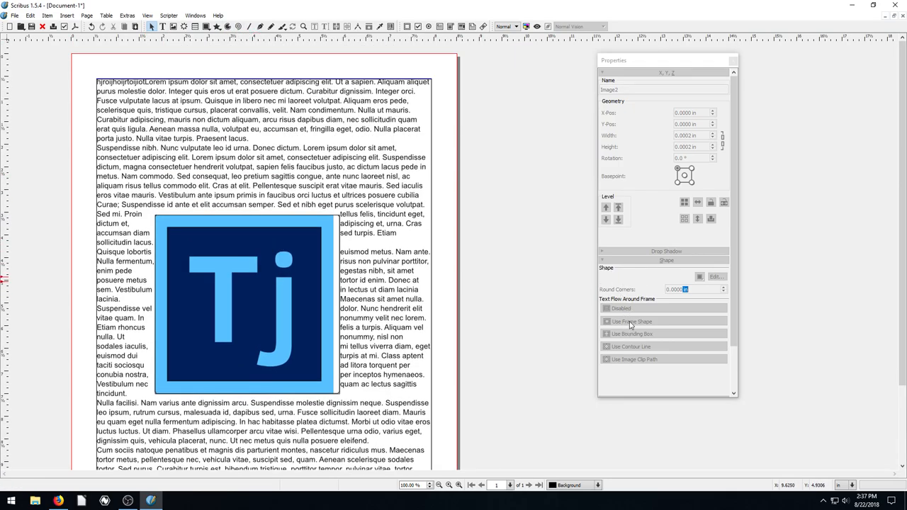
{"action": "scroll", "scroll_direction": "down", "scroll_amount": 3}
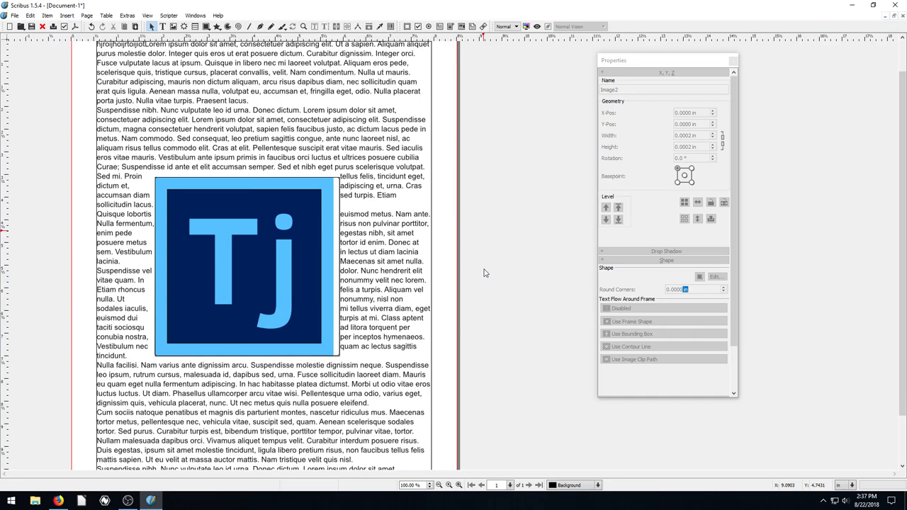
{"action": "mouse_move", "coordinate": [427, 322]}
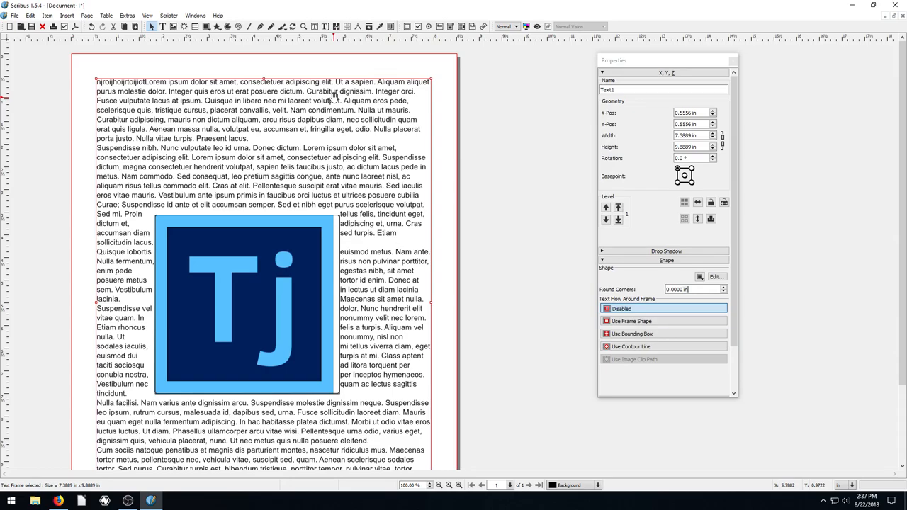
{"action": "left_click", "coordinate": [667, 260]}
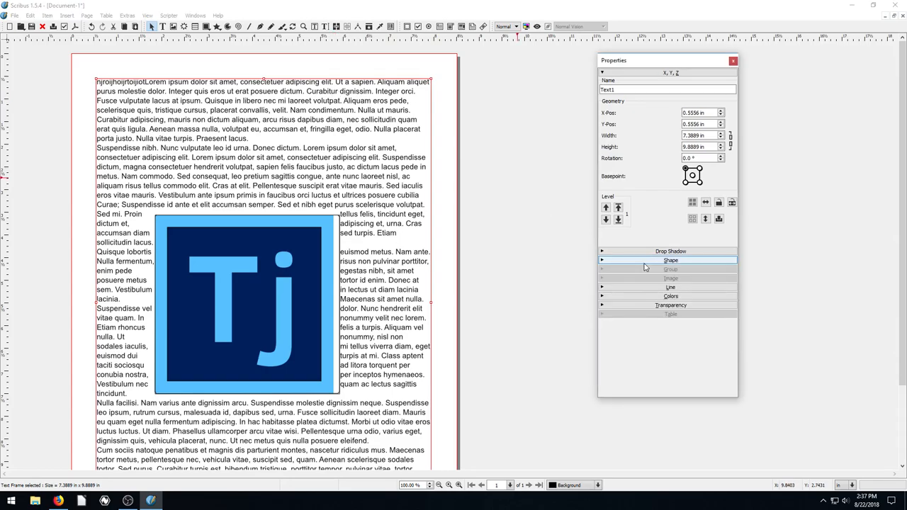
{"action": "left_click", "coordinate": [670, 260]}
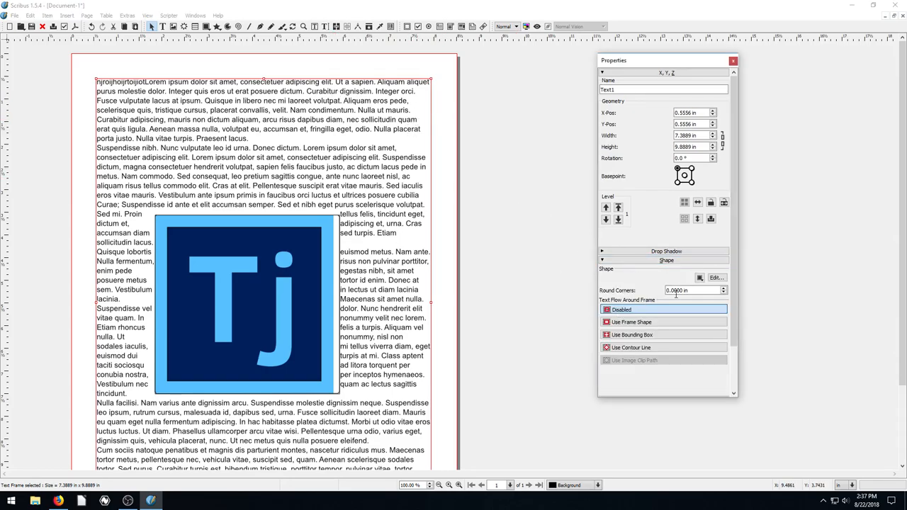